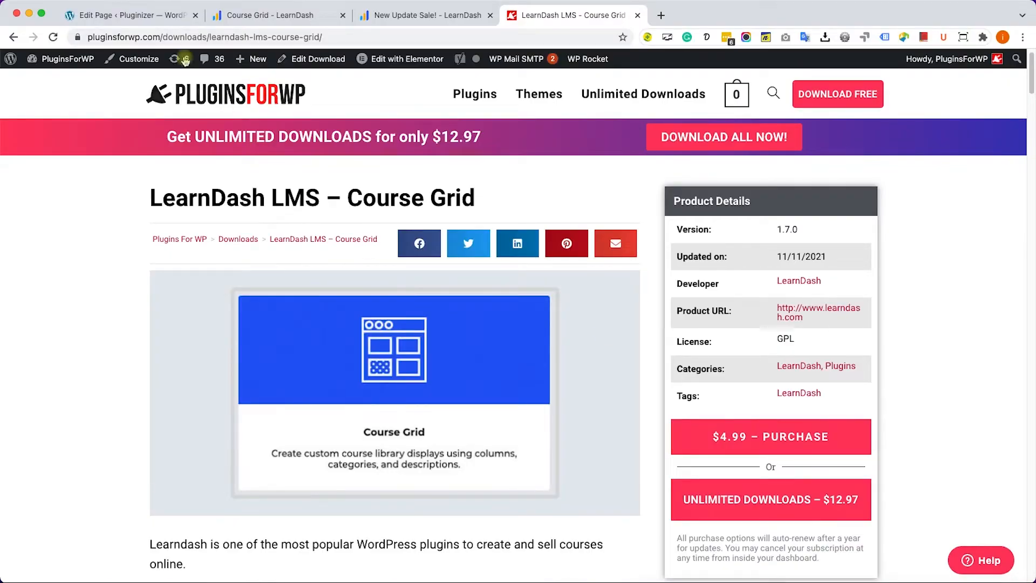
# - Insert a Shortcode block containing [ld_course_list] below the Courses List page title
pyautogui.click(129, 15)
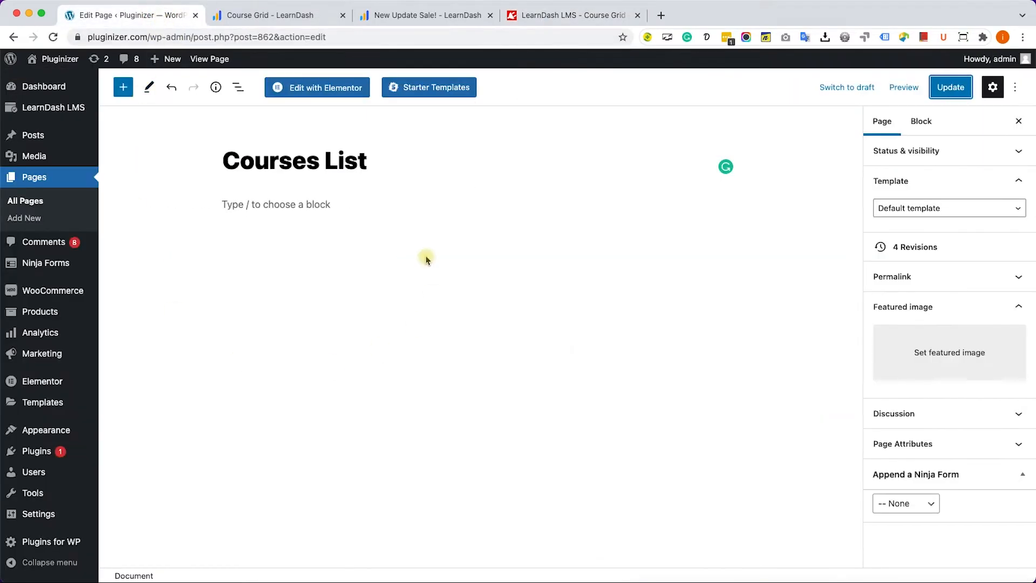
pyautogui.moveTo(124, 87)
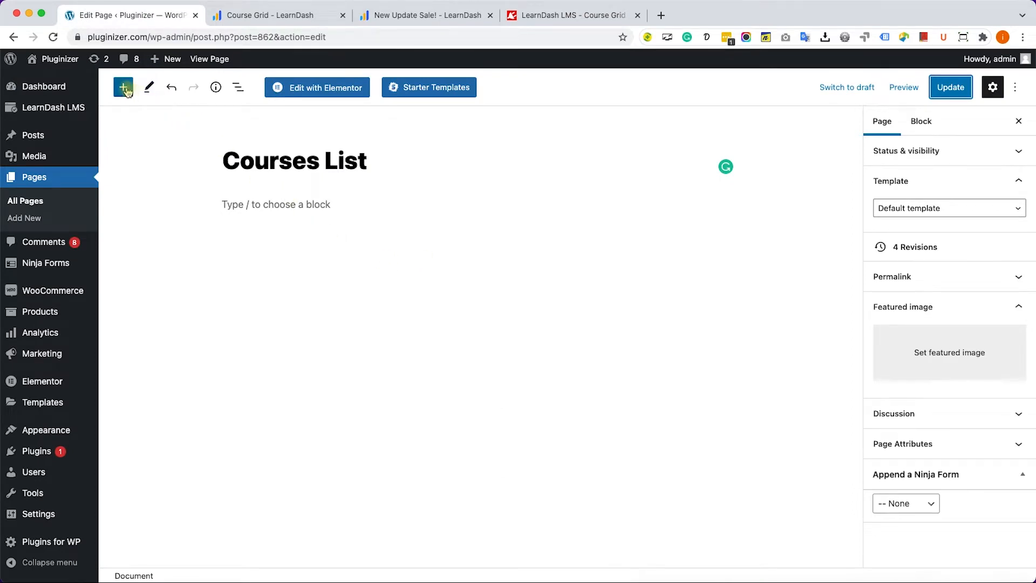
pyautogui.click(124, 88)
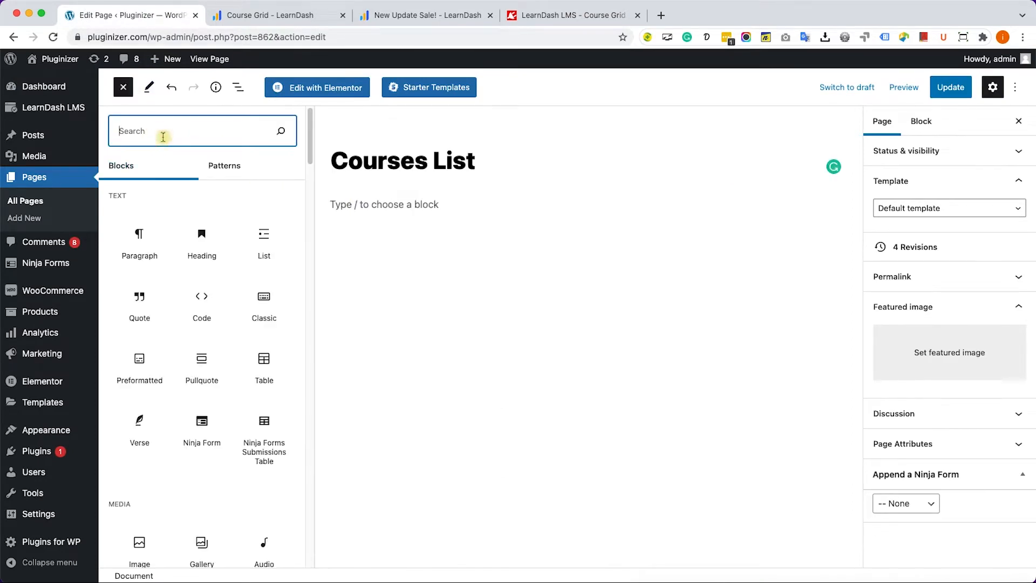
pyautogui.write('short')
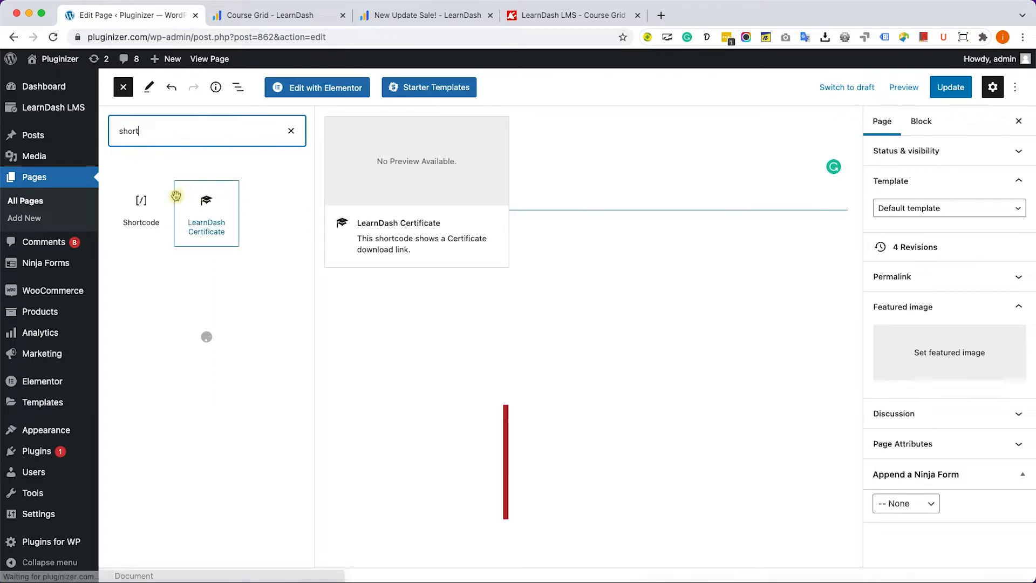
pyautogui.click(141, 199)
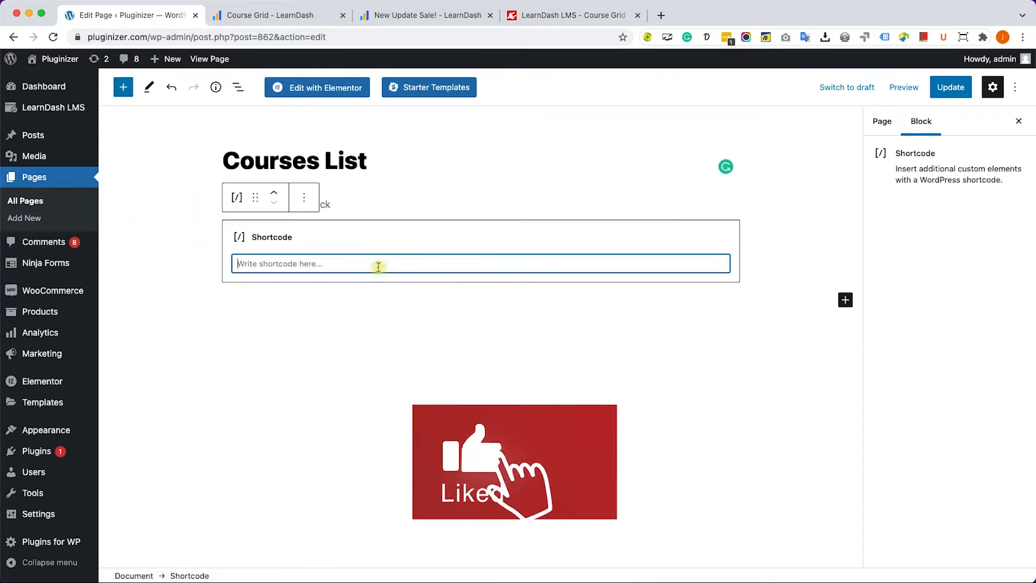
pyautogui.write('[ld_course_list]')
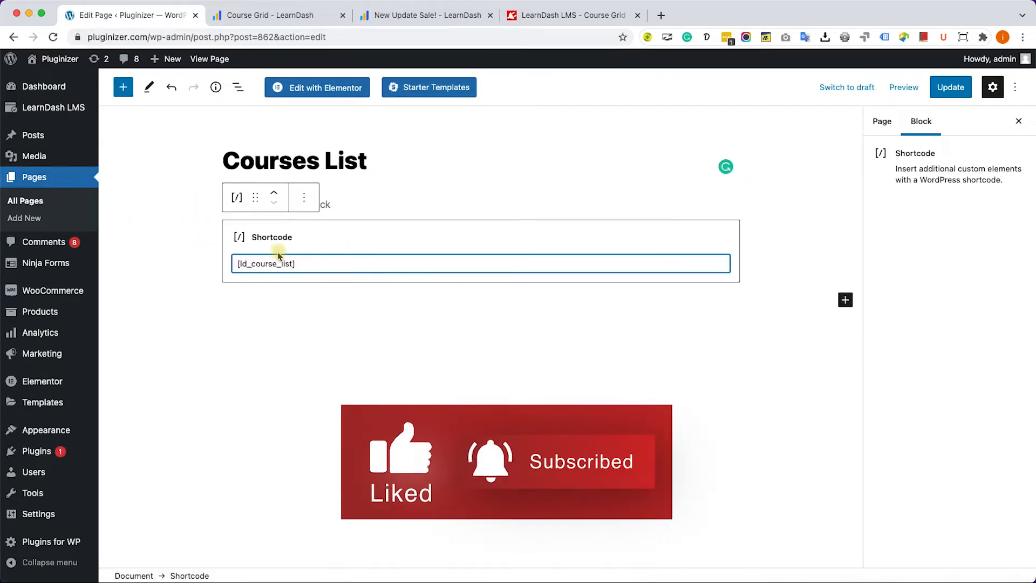
pyautogui.click(950, 87)
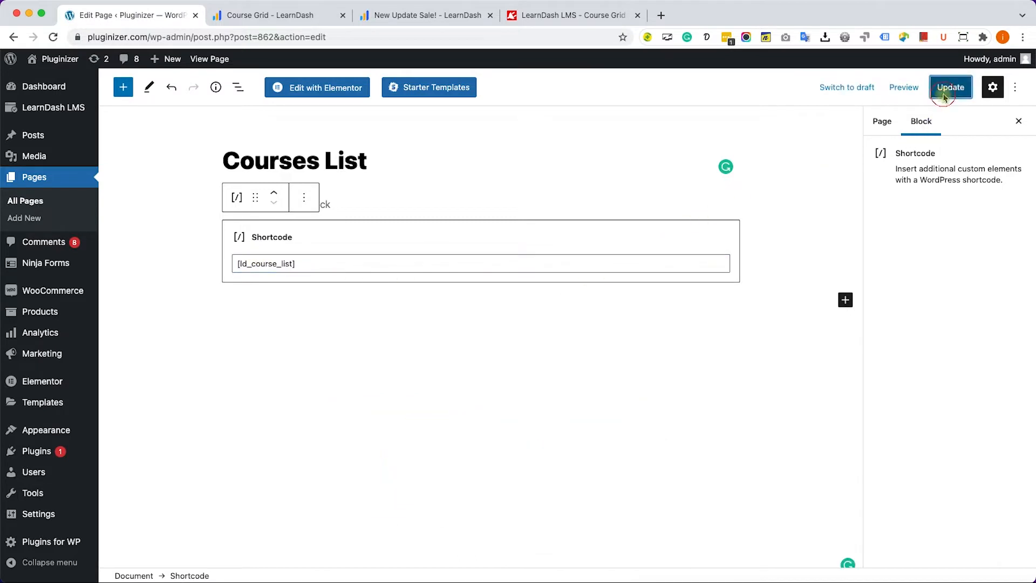
# - Update the Courses List page and view it live, listing Course Numbers 3, 2 and 1
pyautogui.click(950, 88)
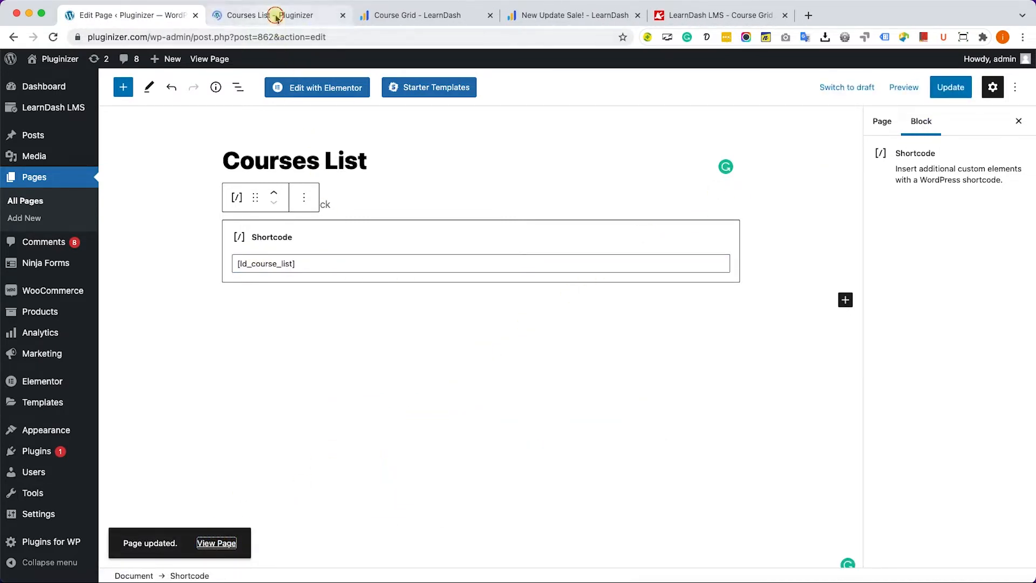
pyautogui.click(216, 542)
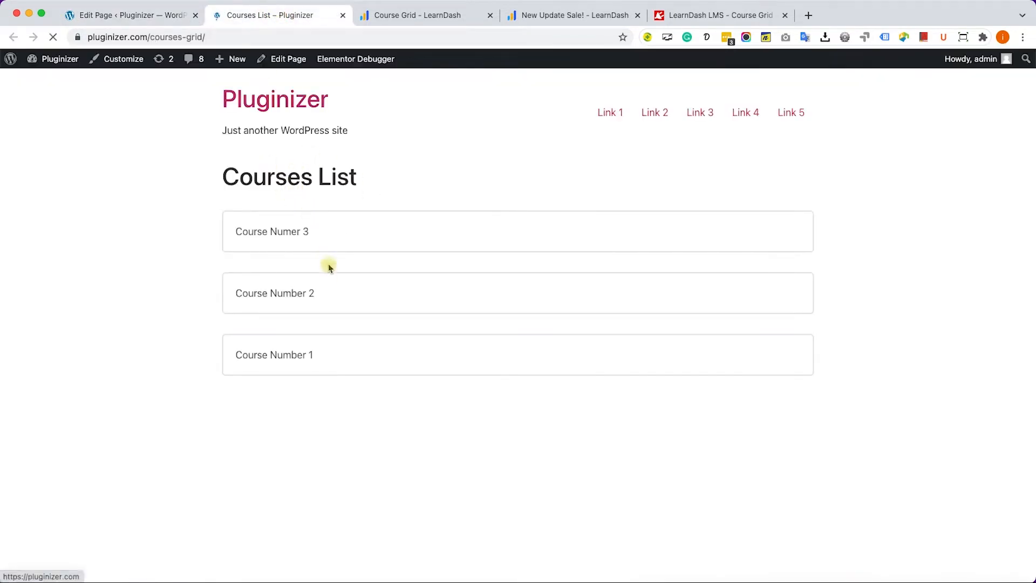
pyautogui.moveTo(324, 236)
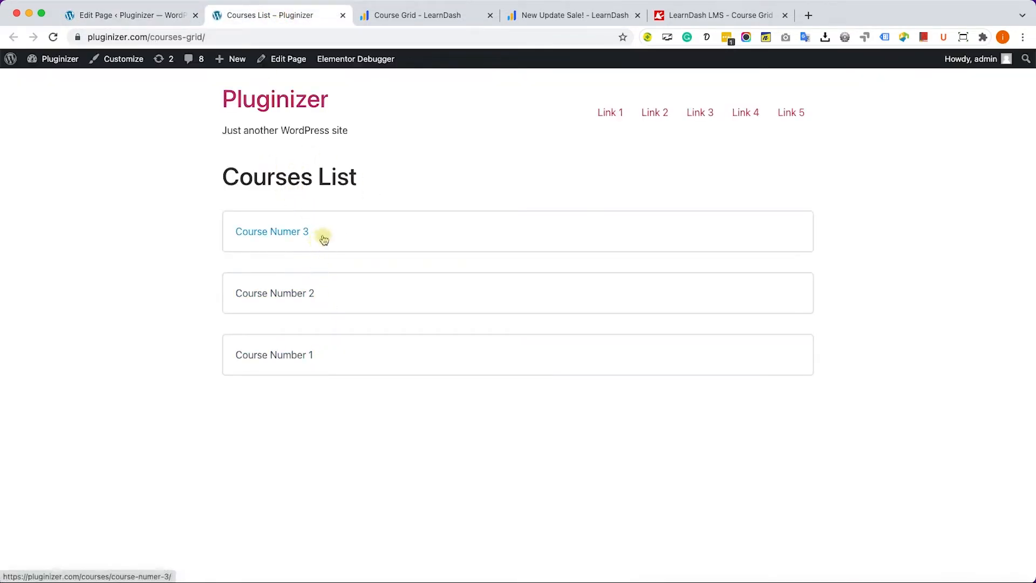
pyautogui.moveTo(330, 234)
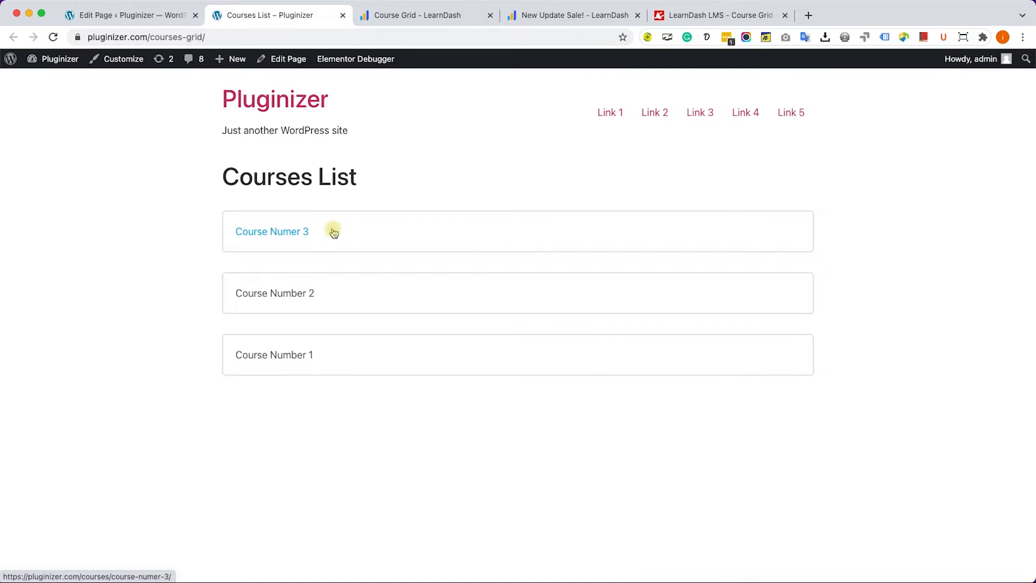
pyautogui.moveTo(411, 15)
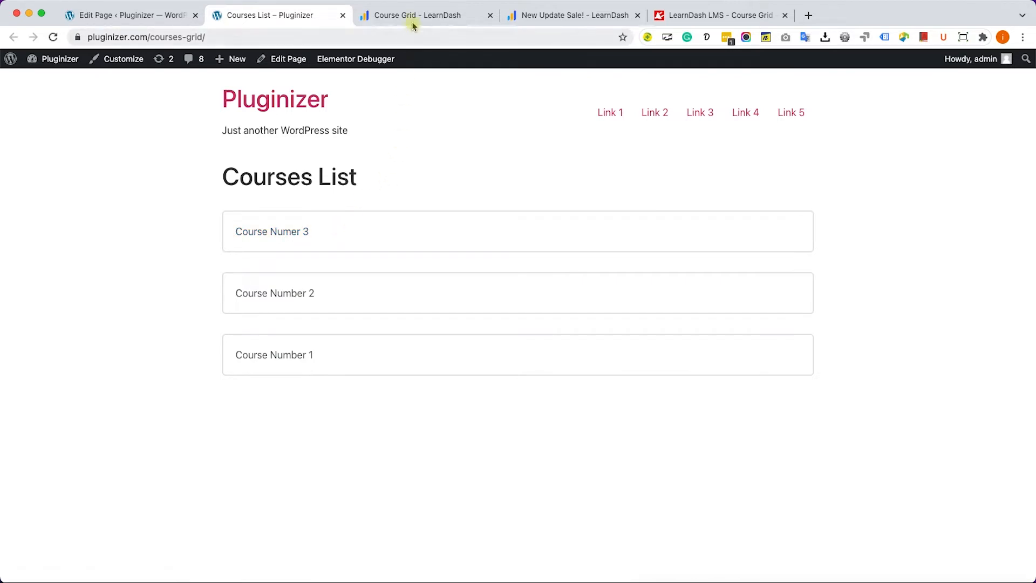
# - Scroll the LearnDash Course Grid add-on page down to its Add-On Features section
pyautogui.click(423, 15)
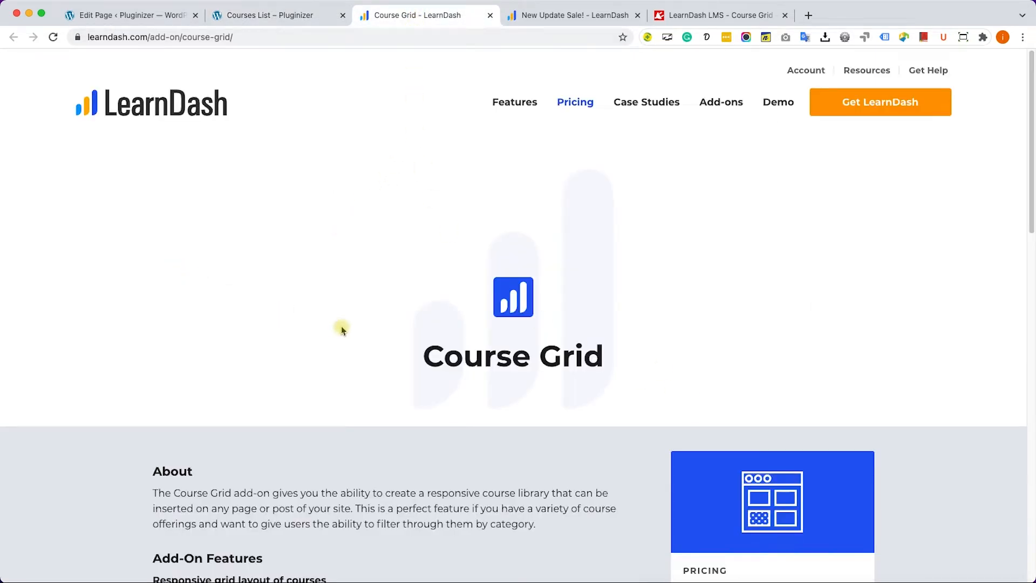
pyautogui.scroll(-3)
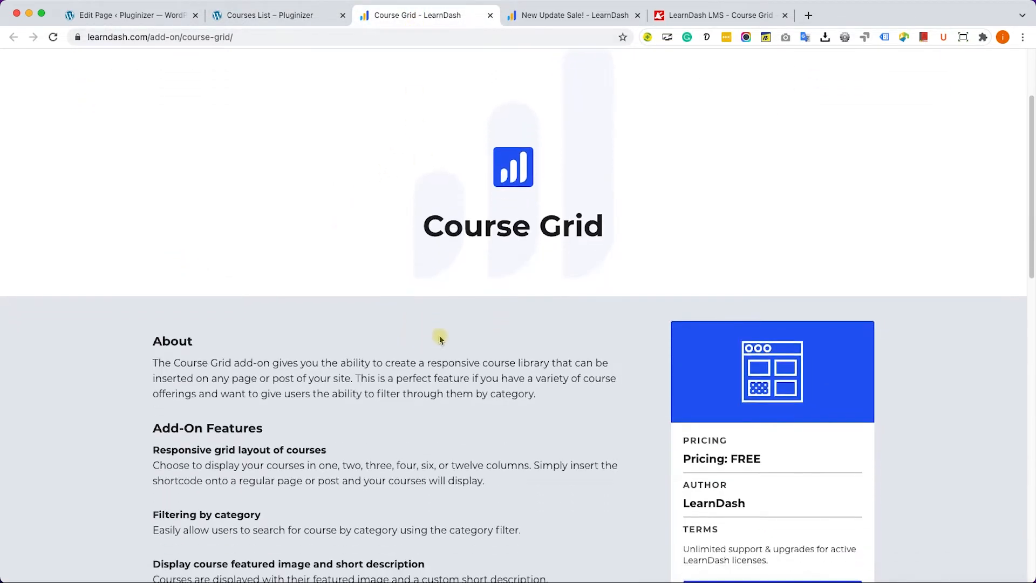
pyautogui.scroll(-3)
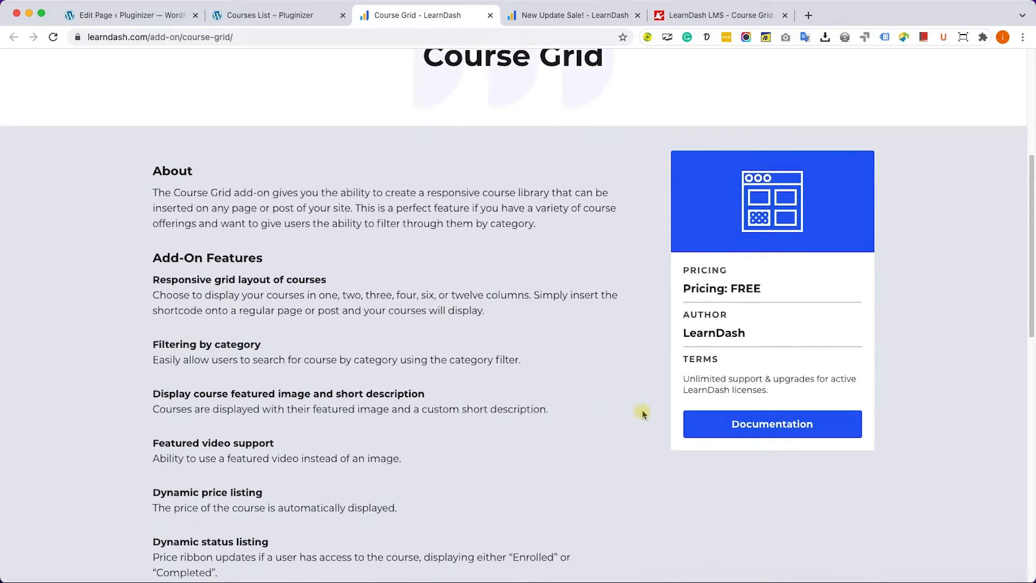
pyautogui.moveTo(513, 342)
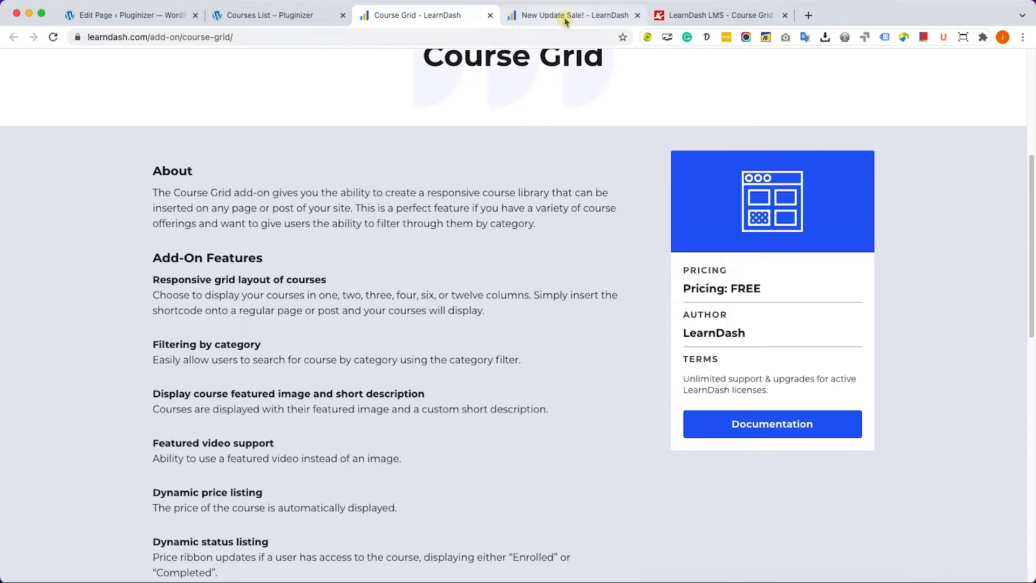
# - Switch to the LearnDash pricing page listing the Pro, Plus and Basic packages
pyautogui.click(570, 14)
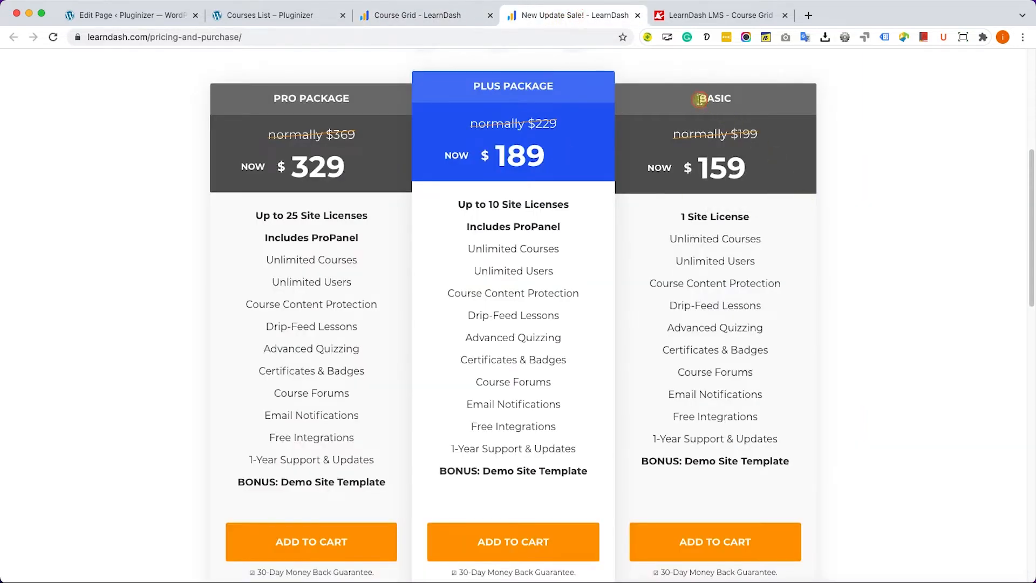
pyautogui.moveTo(762, 105)
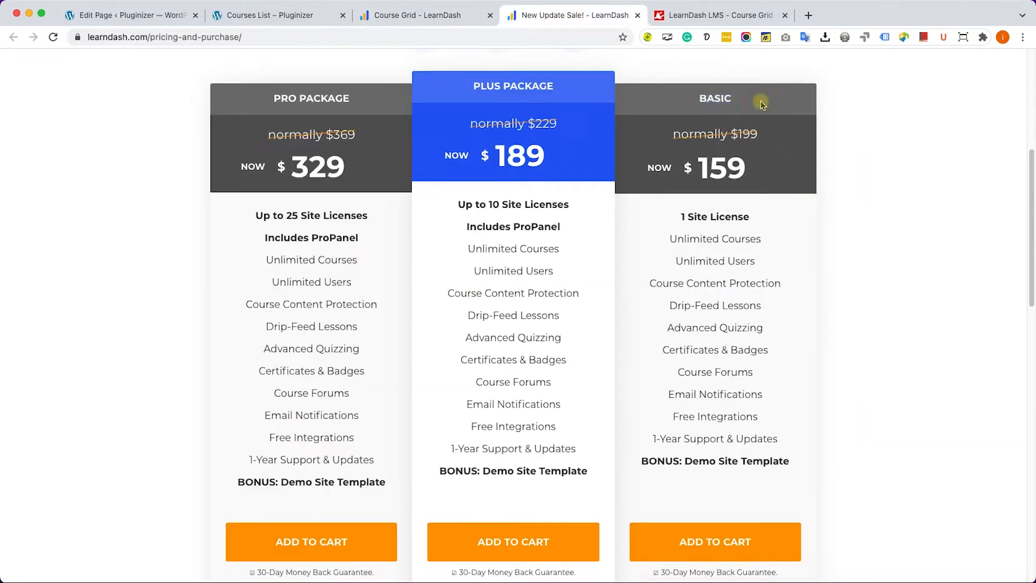
pyautogui.moveTo(715, 416)
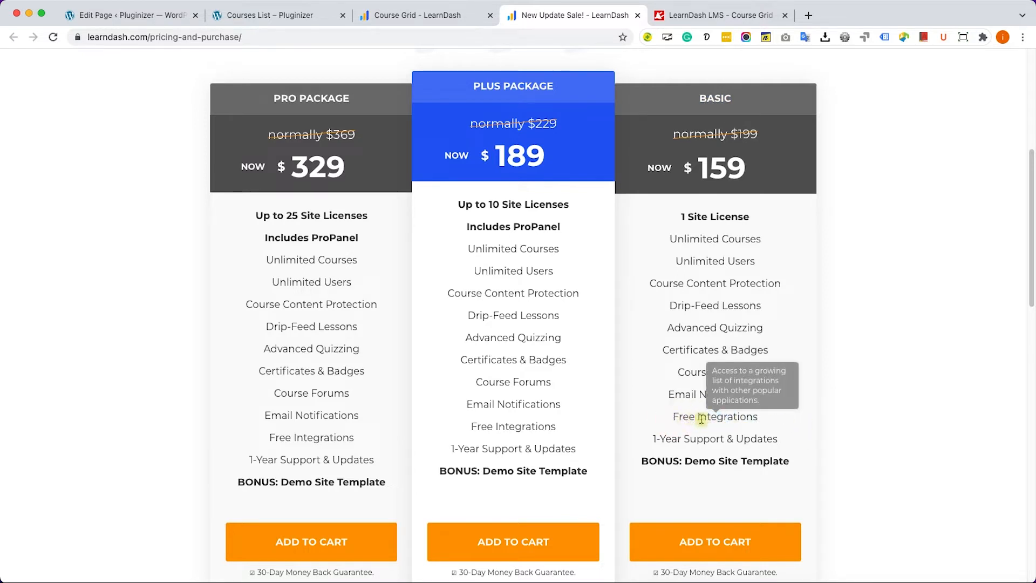
pyautogui.moveTo(689, 89)
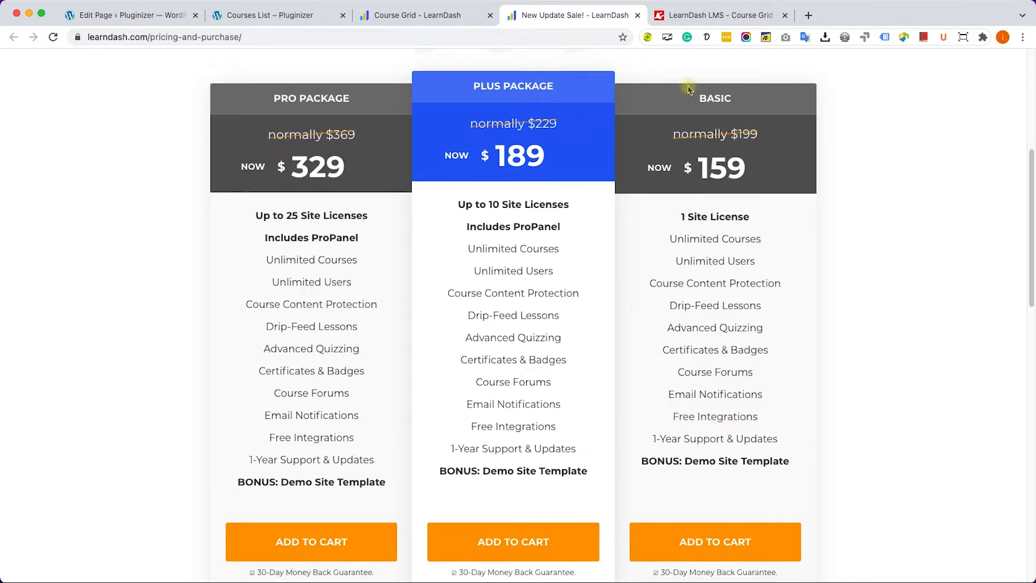
# - Switch to the PluginsForWP Course Grid product page priced at $4.99
pyautogui.click(718, 14)
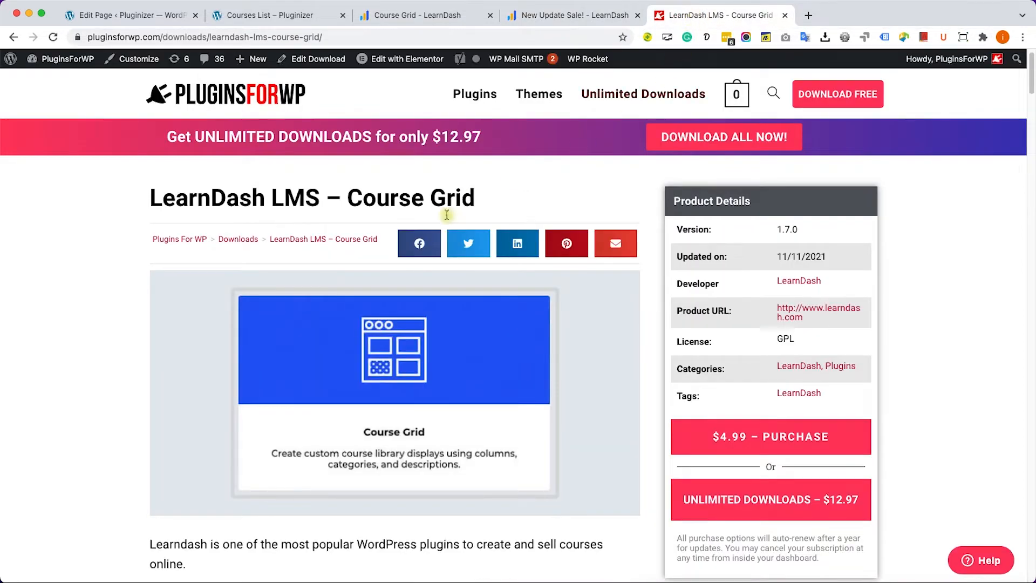
pyautogui.moveTo(489, 362)
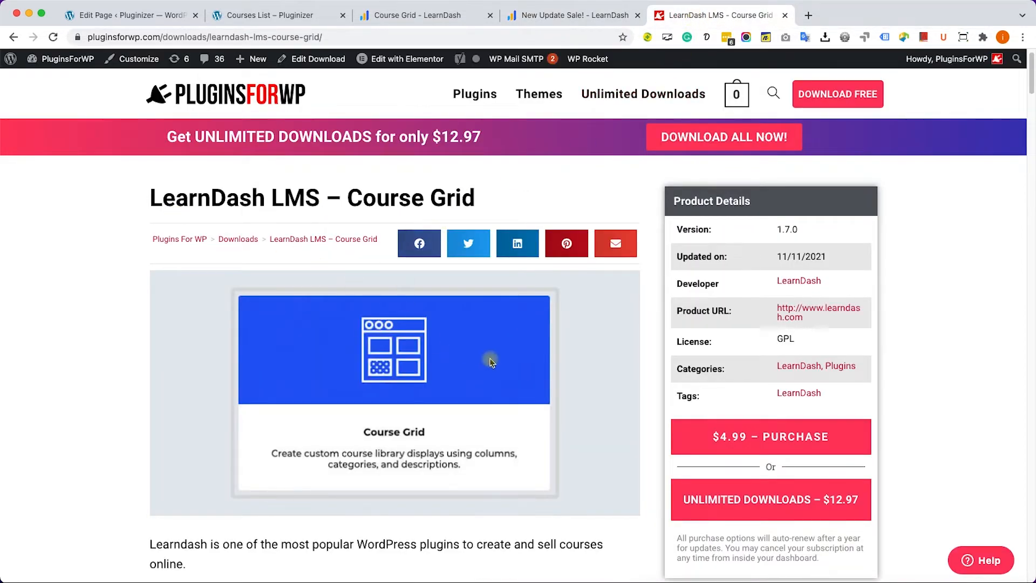
pyautogui.moveTo(771, 436)
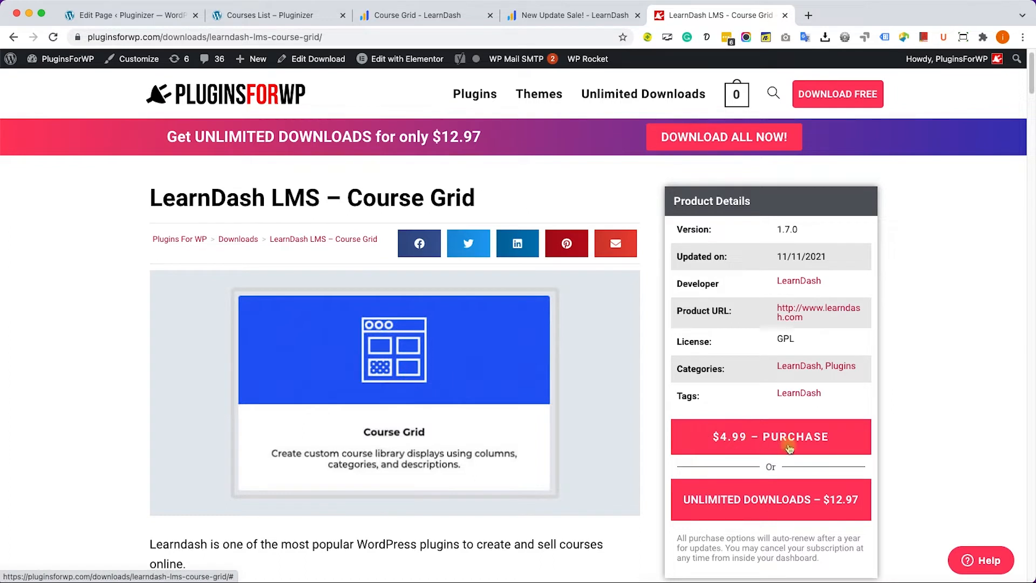
pyautogui.moveTo(659, 424)
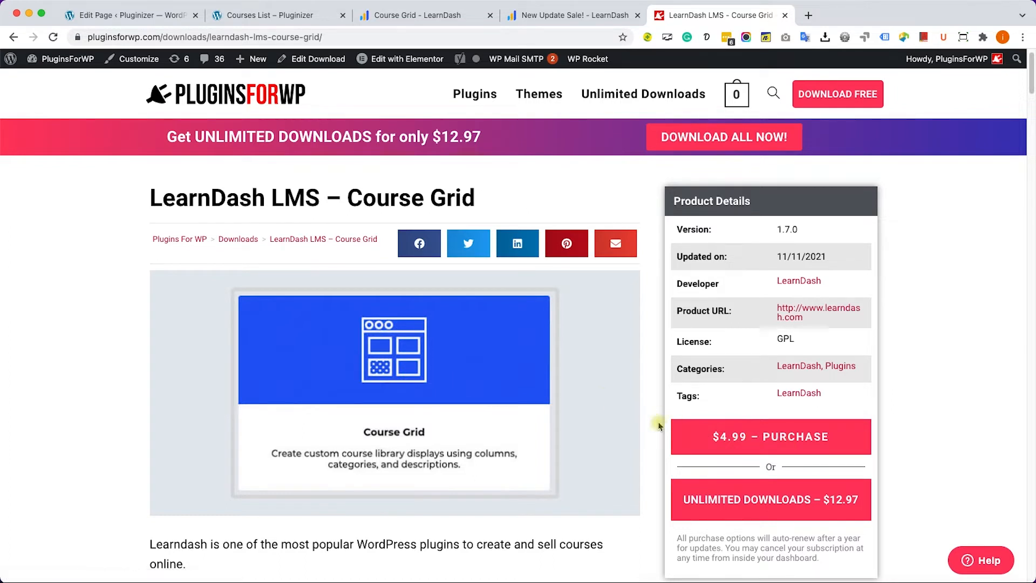
pyautogui.moveTo(714, 439)
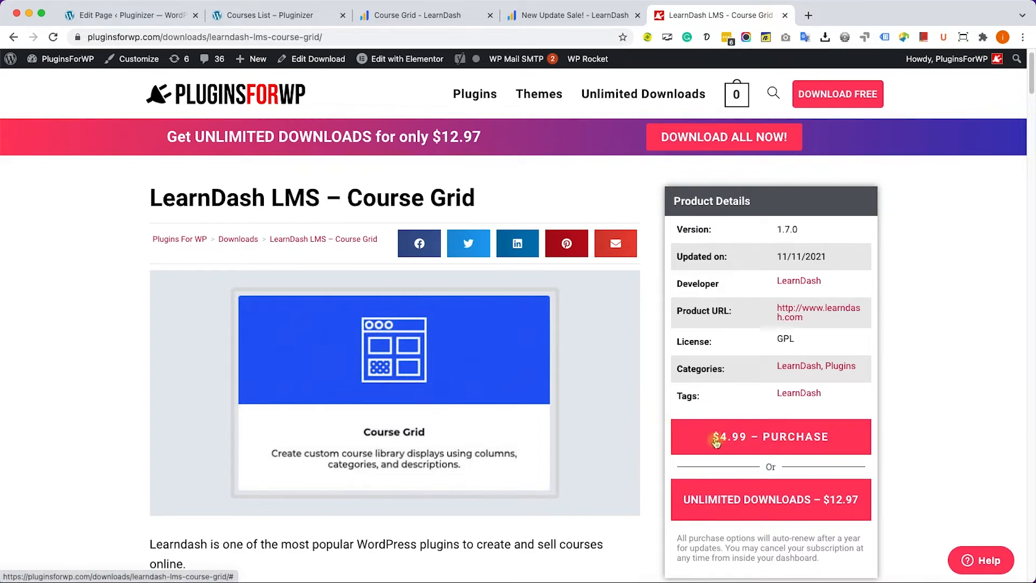
pyautogui.moveTo(655, 423)
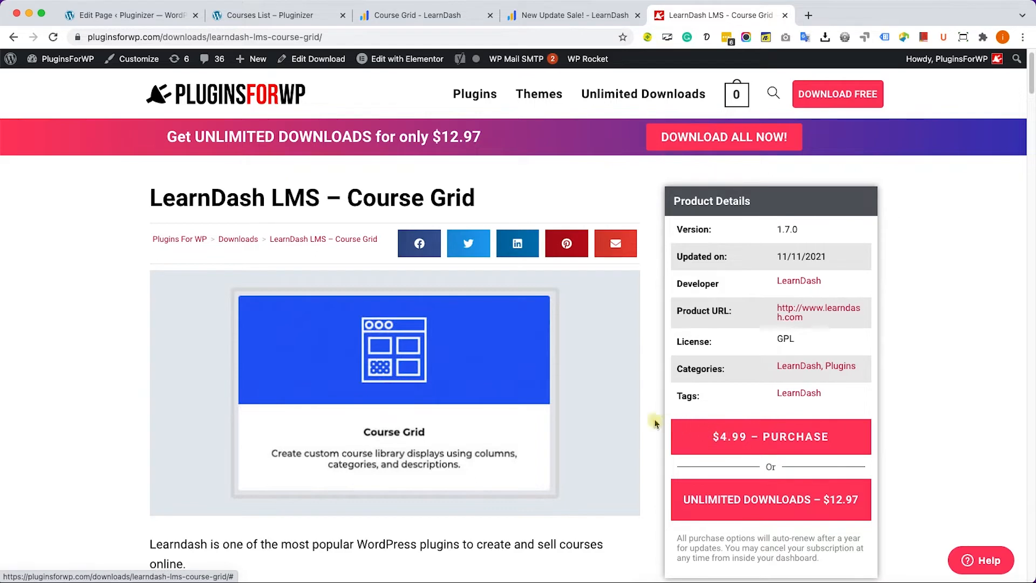
pyautogui.moveTo(649, 423)
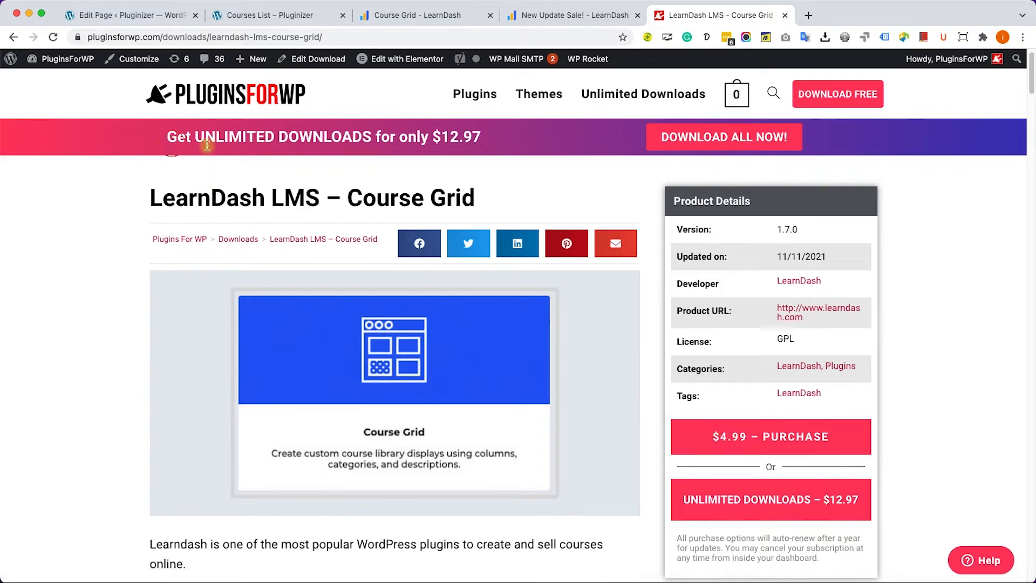
pyautogui.moveTo(548, 355)
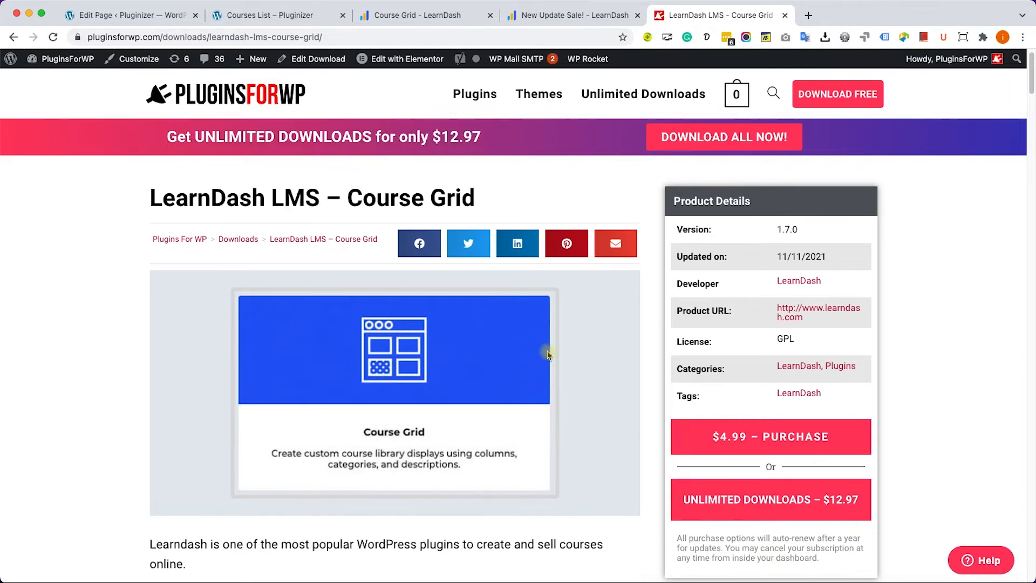
pyautogui.moveTo(560, 426)
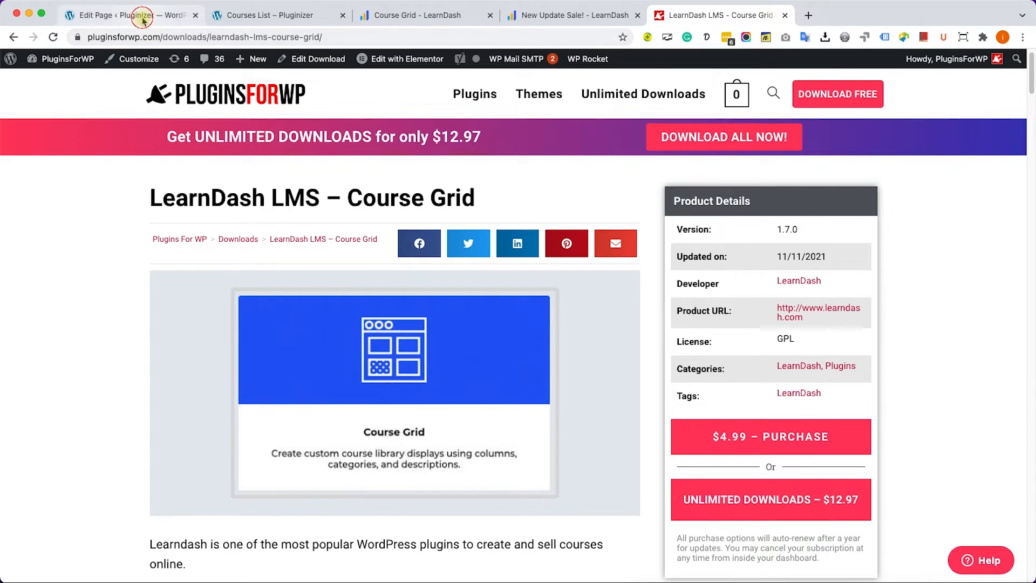
# - Upload 148080.zip via Plugins > Add New, install it and activate Course Grid
pyautogui.click(125, 15)
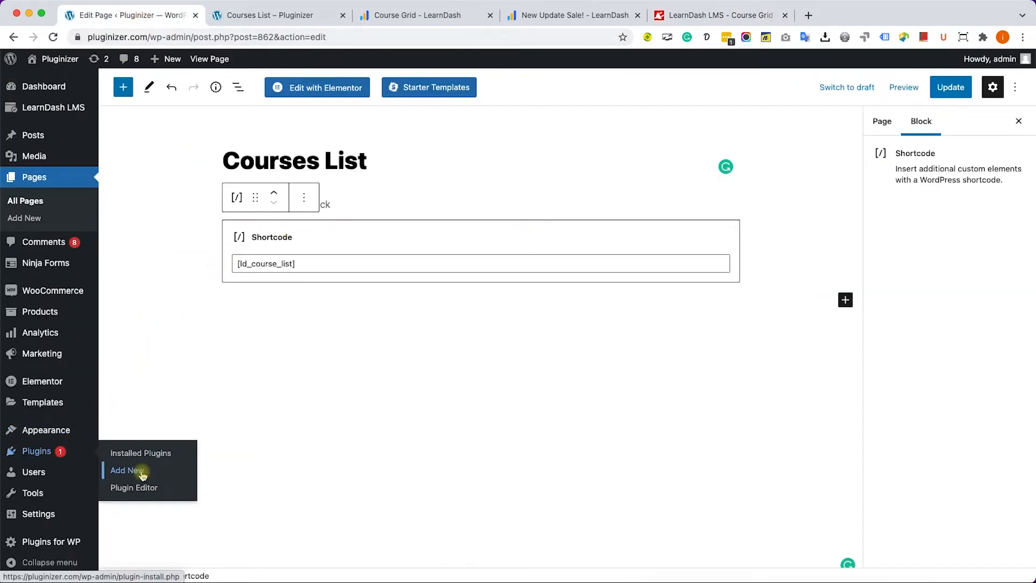
pyautogui.click(127, 470)
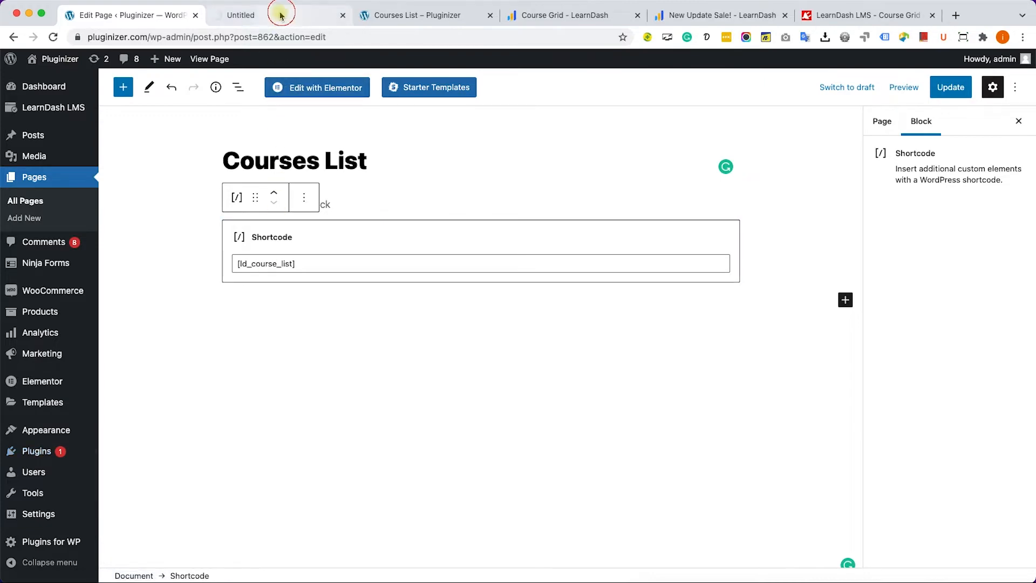
pyautogui.click(25, 448)
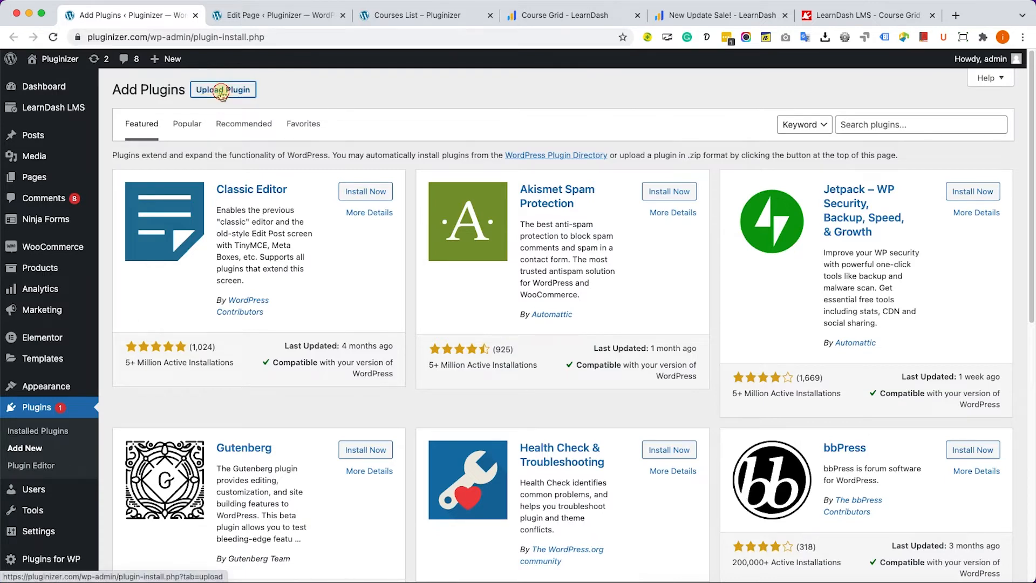
pyautogui.click(223, 89)
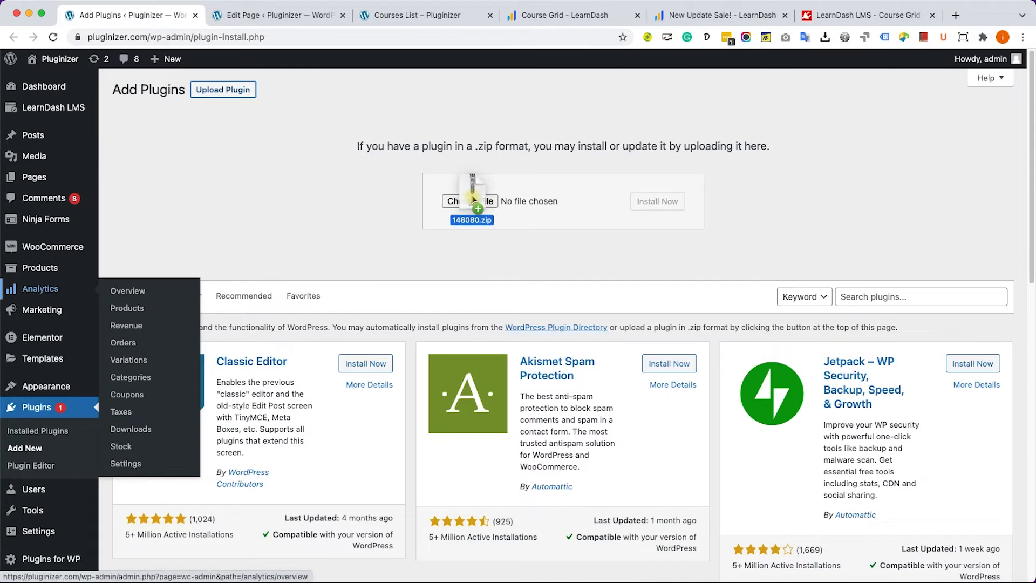
pyautogui.click(656, 201)
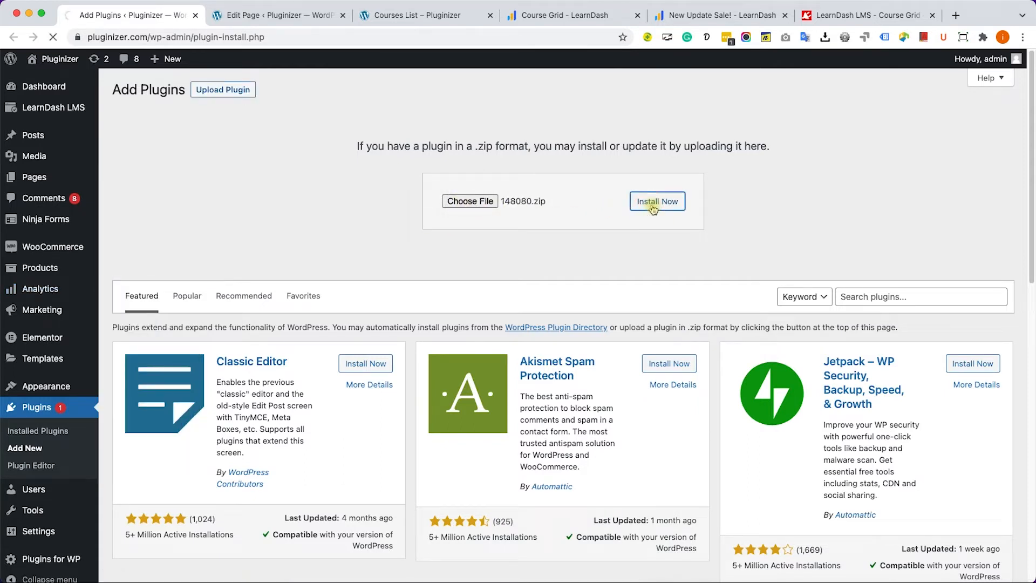
pyautogui.click(657, 200)
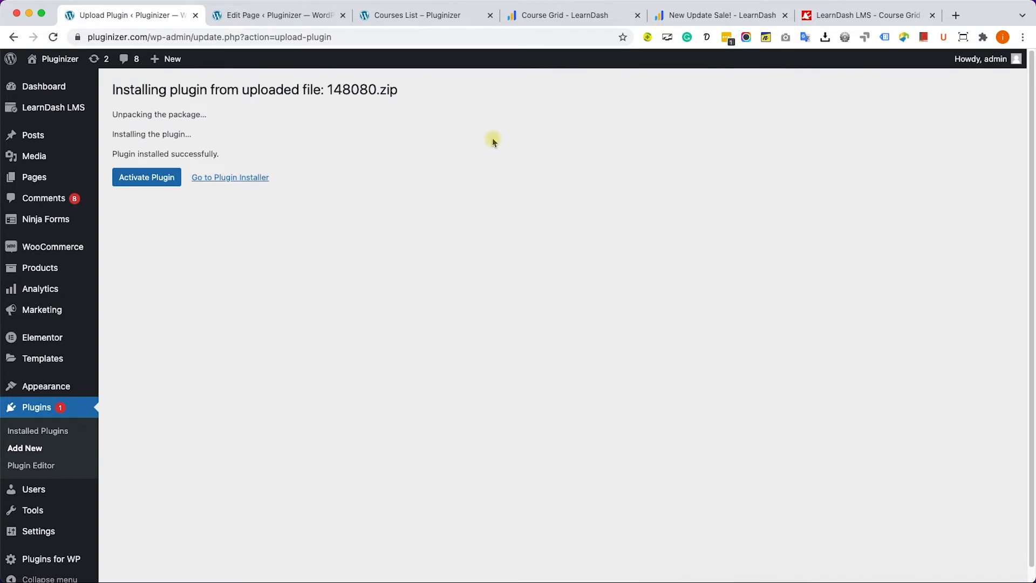
pyautogui.click(146, 177)
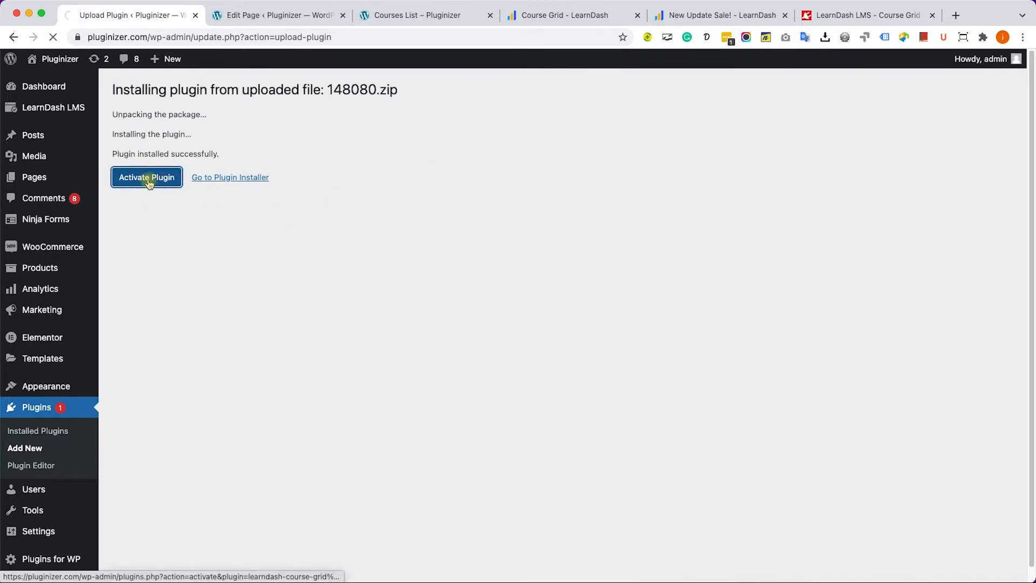
pyautogui.click(147, 177)
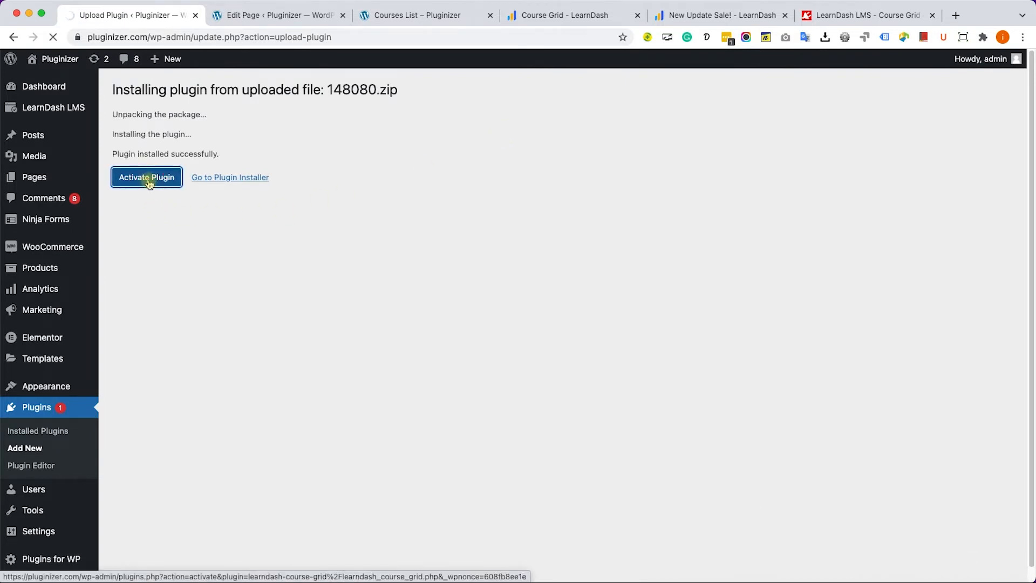
pyautogui.click(146, 177)
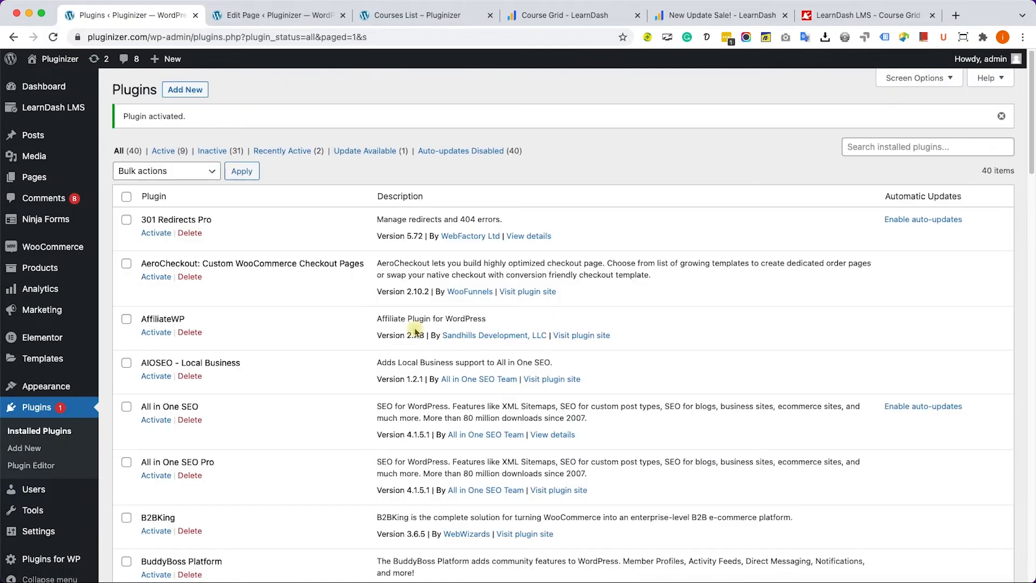
pyautogui.scroll(-3)
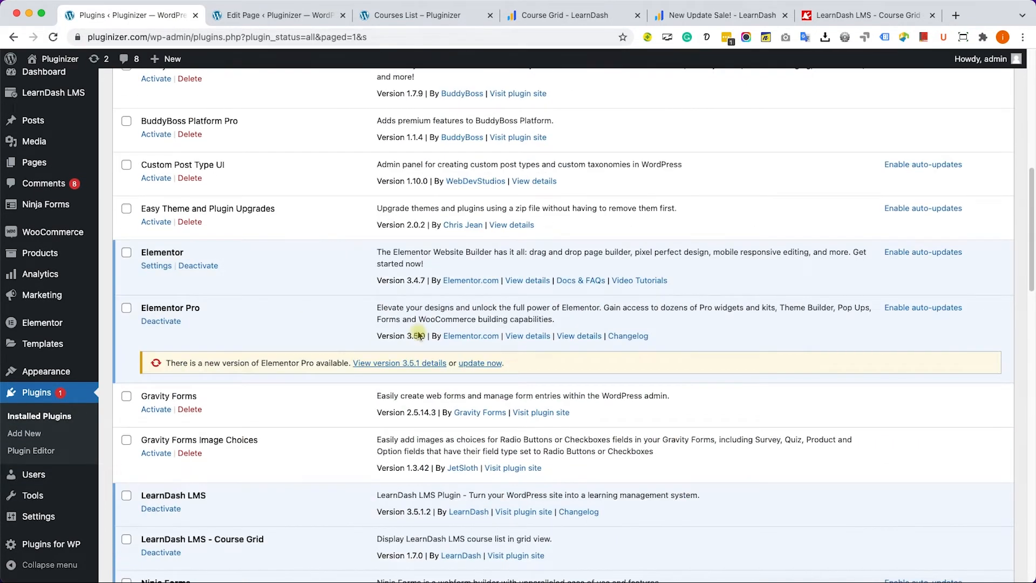
pyautogui.scroll(-3)
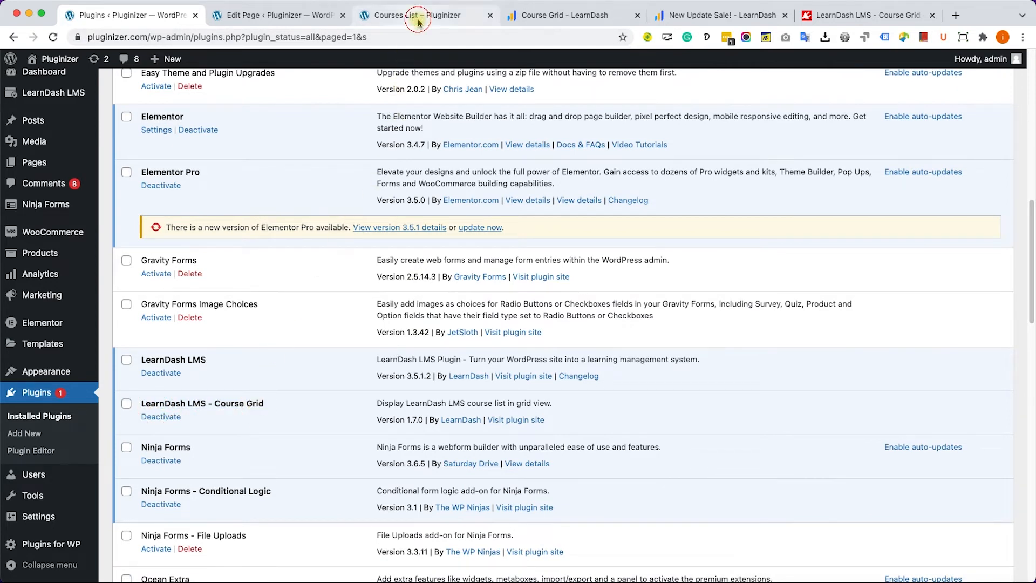
# - Switch to the live Courses List page tab
pyautogui.click(418, 15)
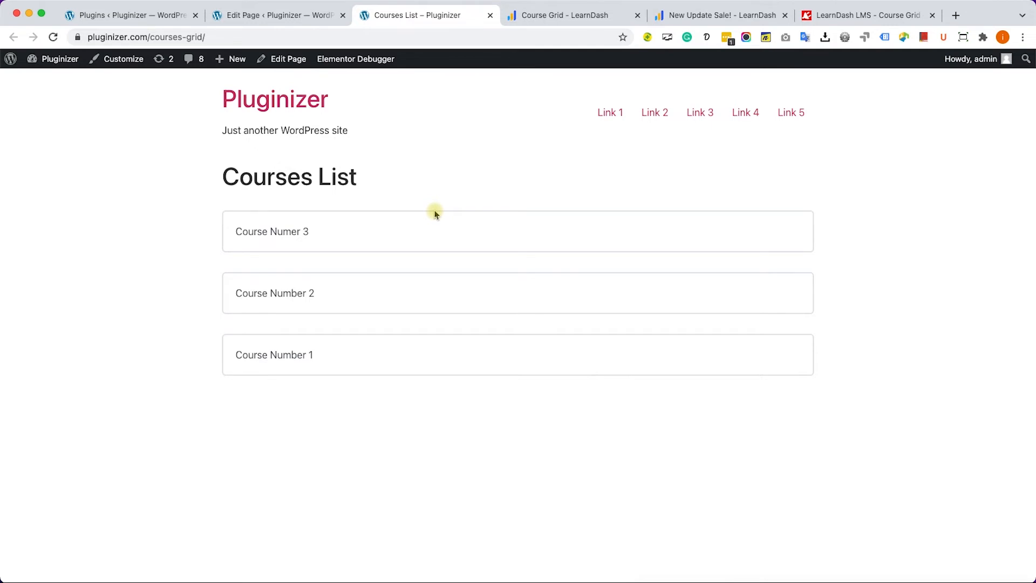
pyautogui.moveTo(394, 203)
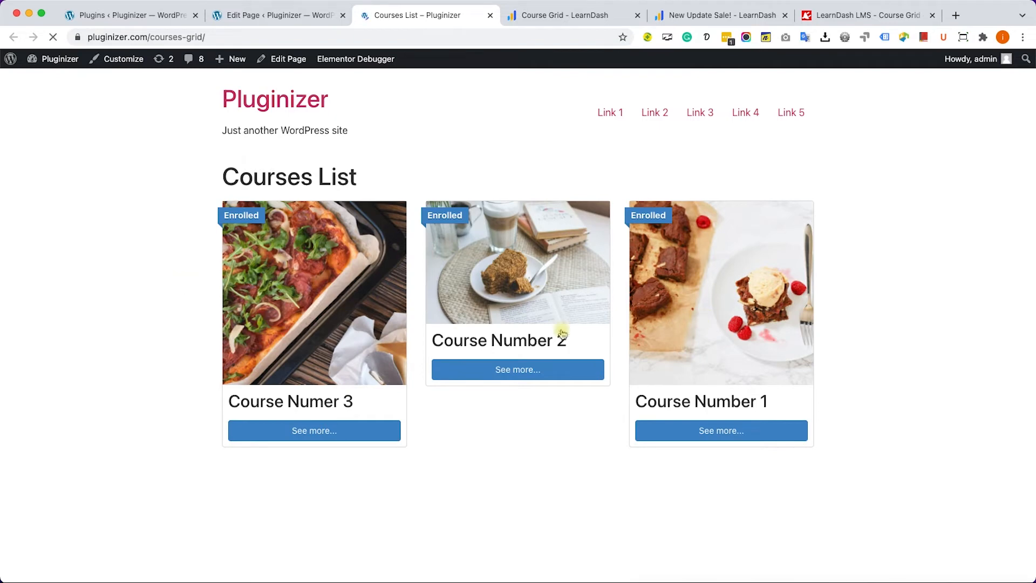
pyautogui.moveTo(694, 334)
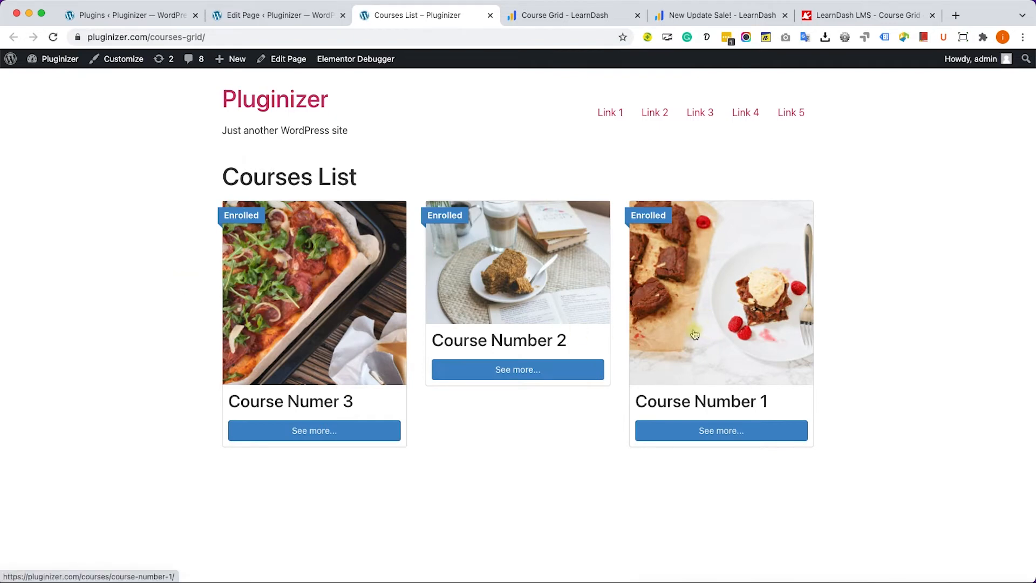
pyautogui.moveTo(424, 291)
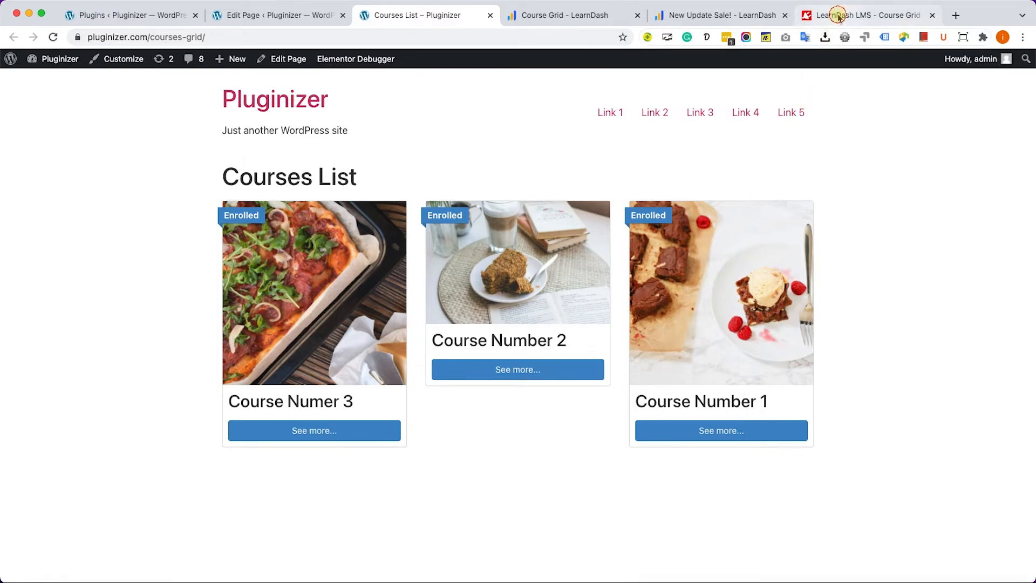
# - Find the article's Step #3 two-column col shortcode example, then return to the page editor
pyautogui.click(859, 14)
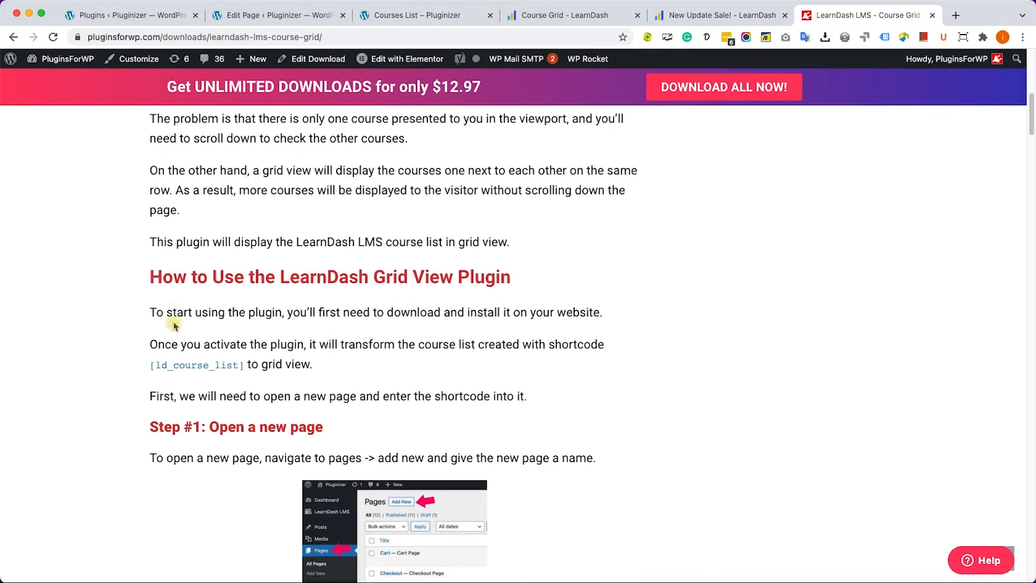
pyautogui.scroll(-3)
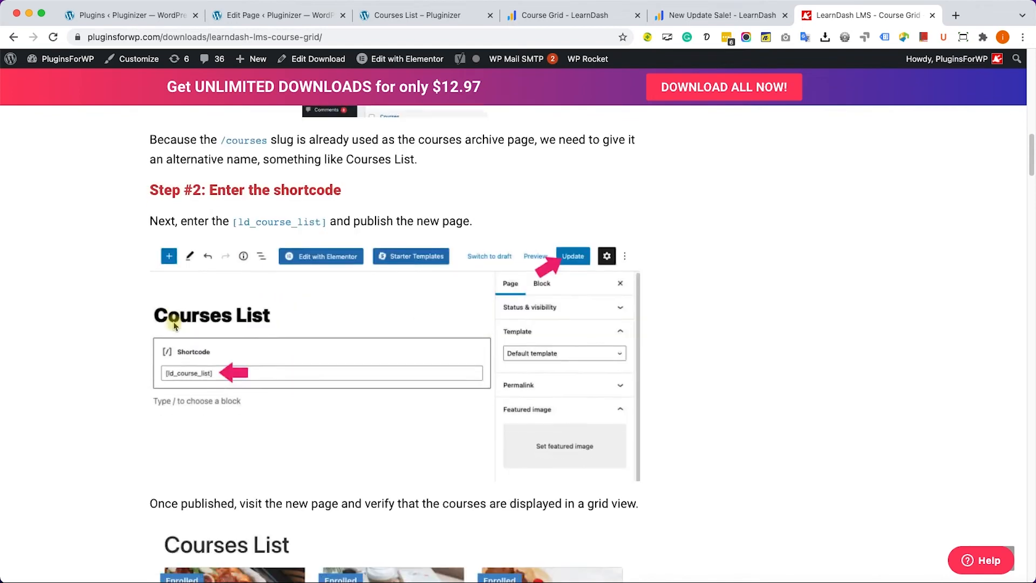
pyautogui.scroll(-3)
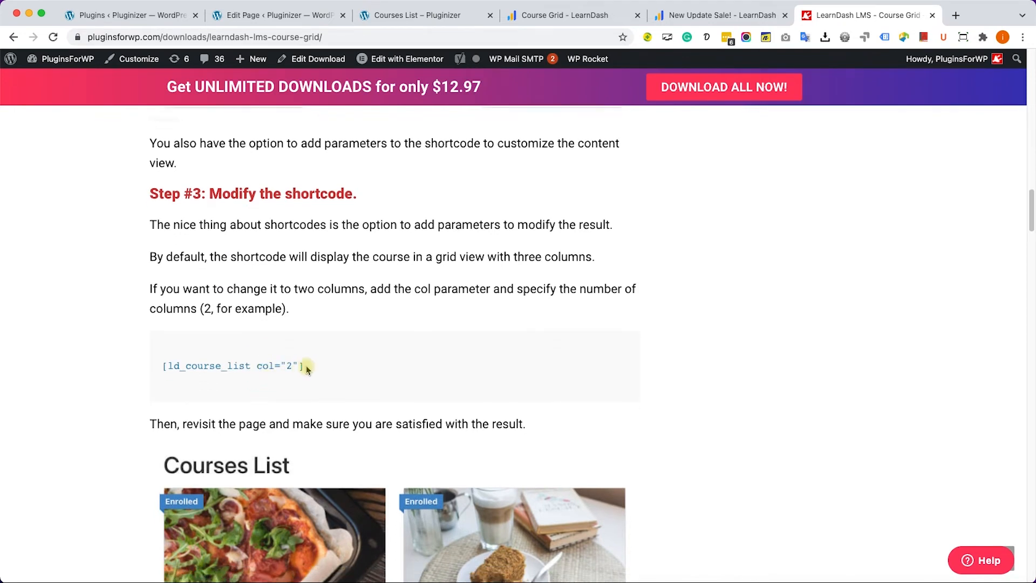
pyautogui.doubleClick(231, 366)
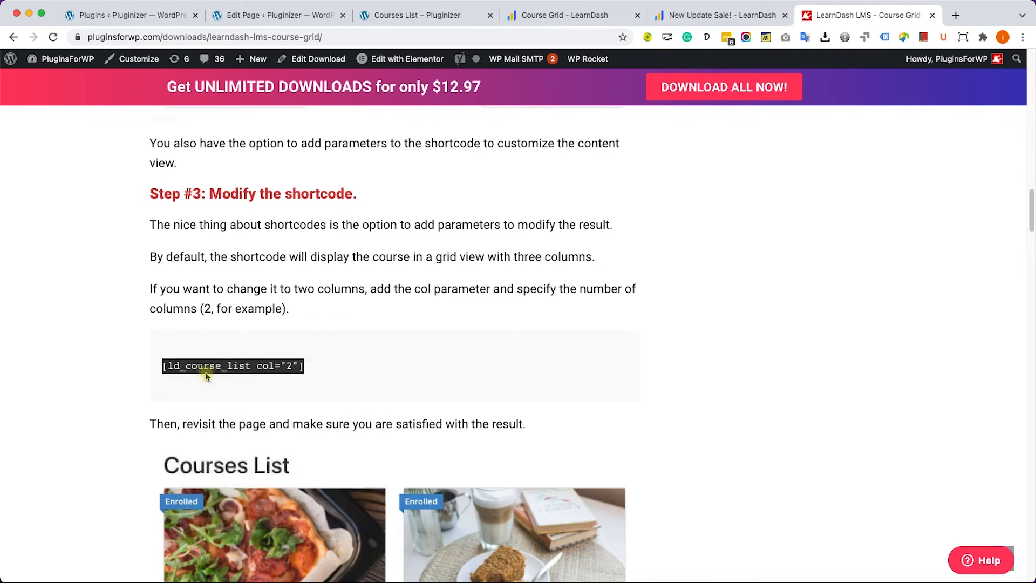
pyautogui.click(278, 15)
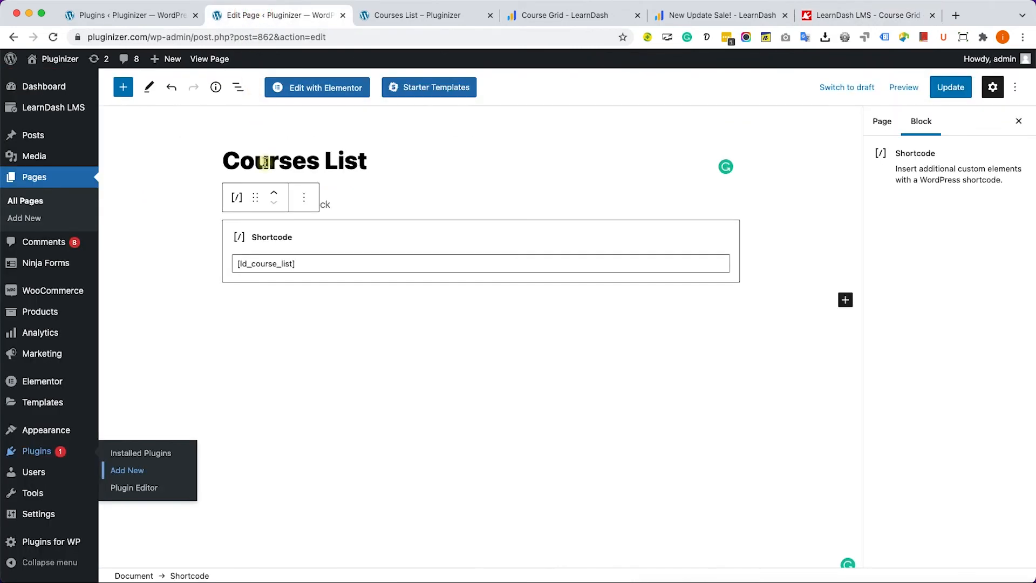
# - Change the shortcode to [ld_course_list col="2"] and update the page
pyautogui.click(266, 262)
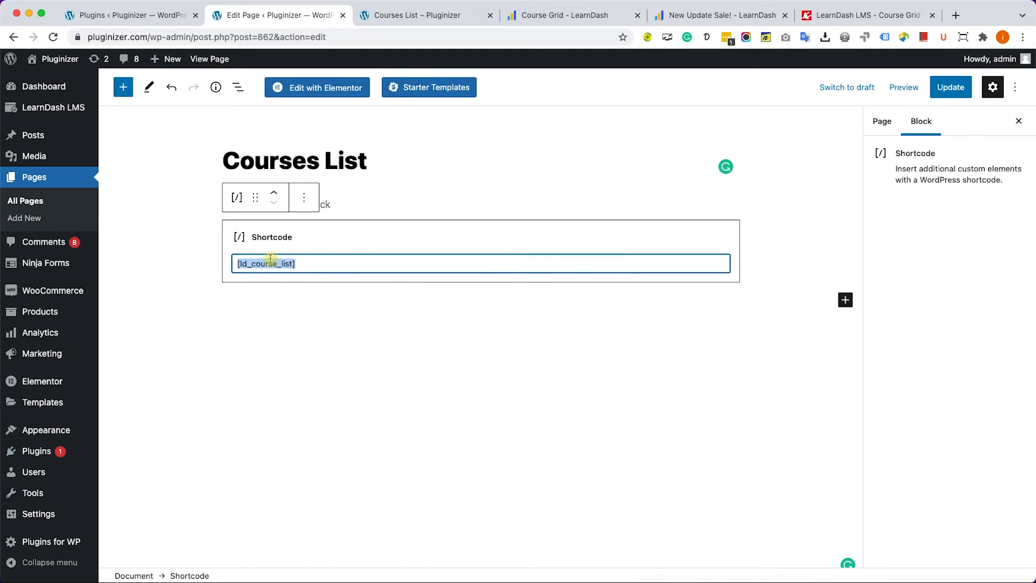
pyautogui.write('col="2"')
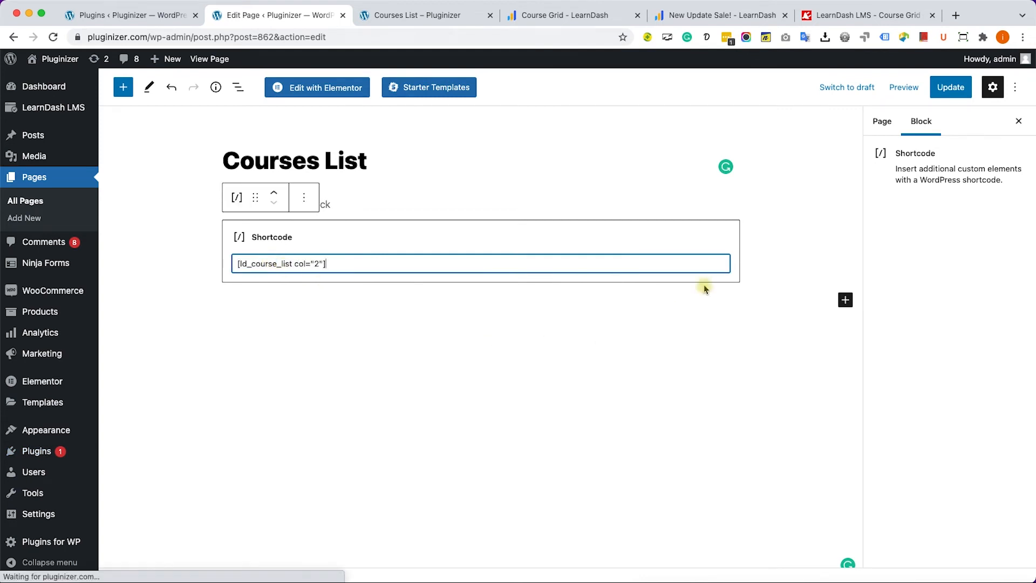
pyautogui.click(951, 86)
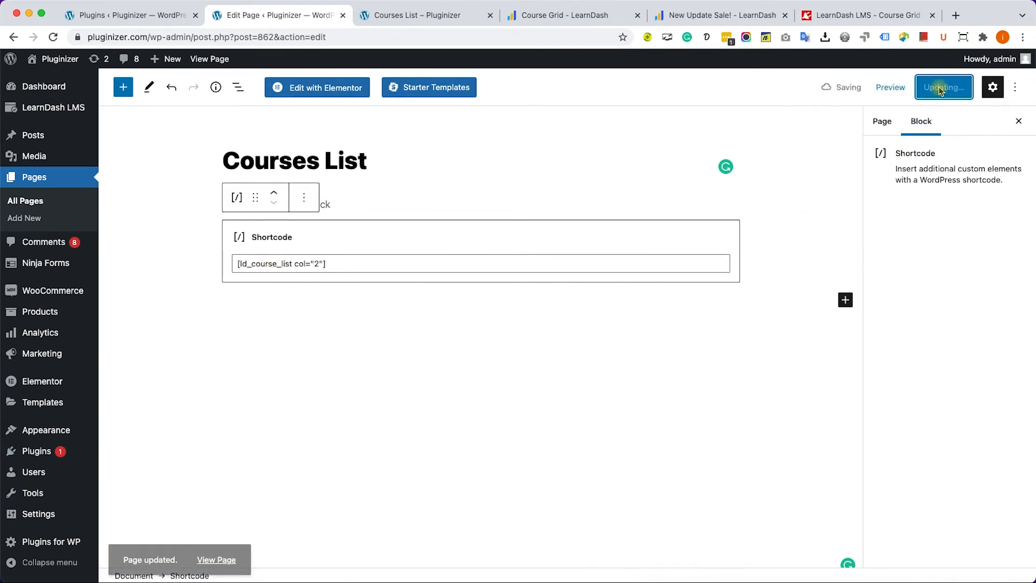
# - View the live Courses List page showing the courses in two columns
pyautogui.click(416, 15)
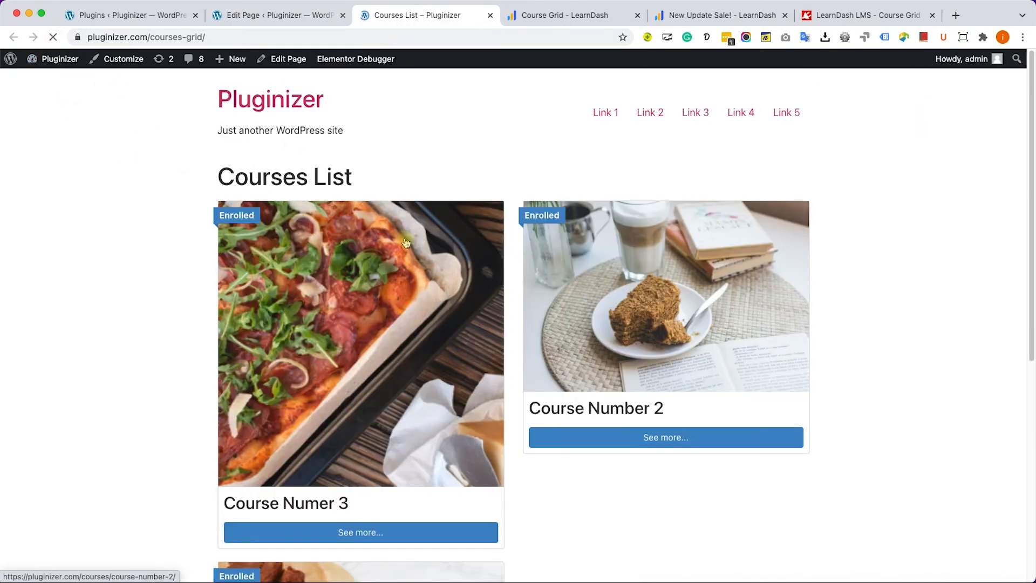
pyautogui.scroll(-3)
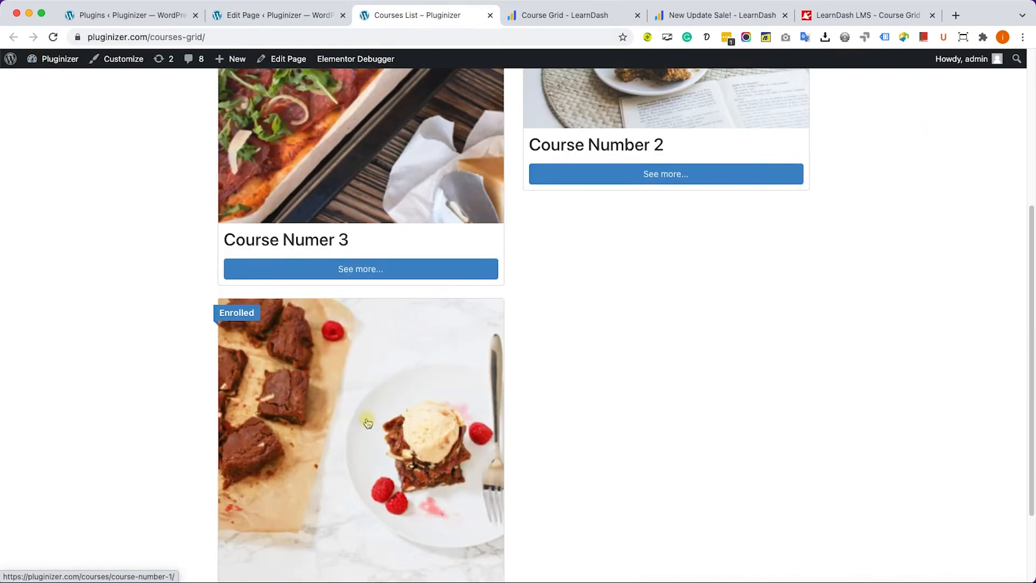
pyautogui.scroll(-3)
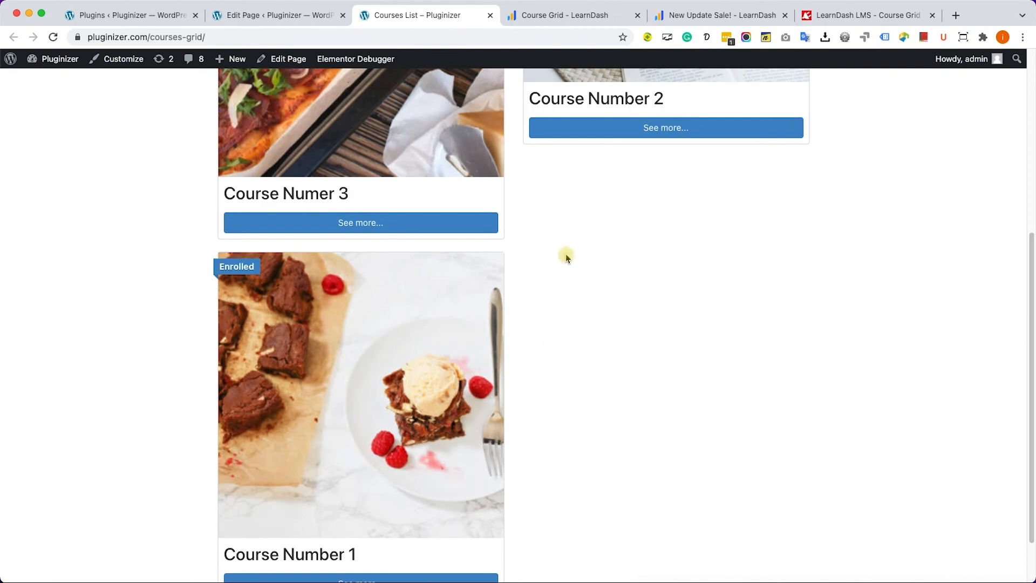
pyautogui.click(867, 16)
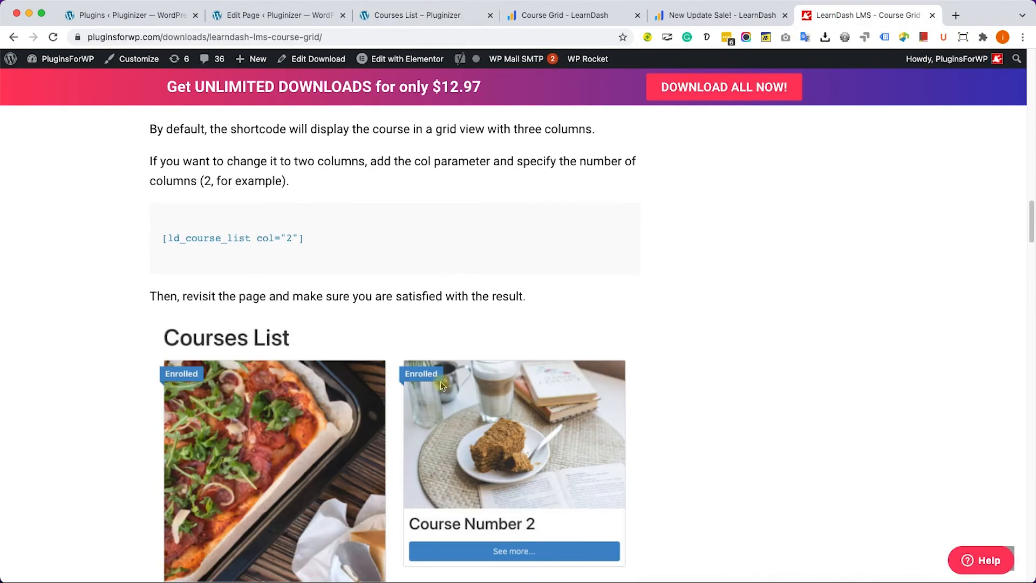
pyautogui.scroll(3)
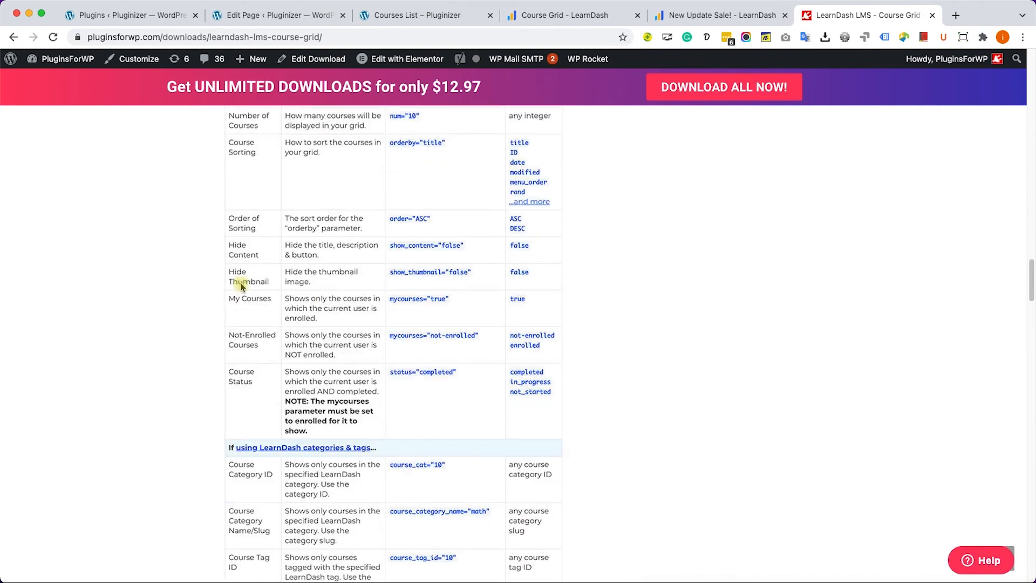
pyautogui.scroll(-3)
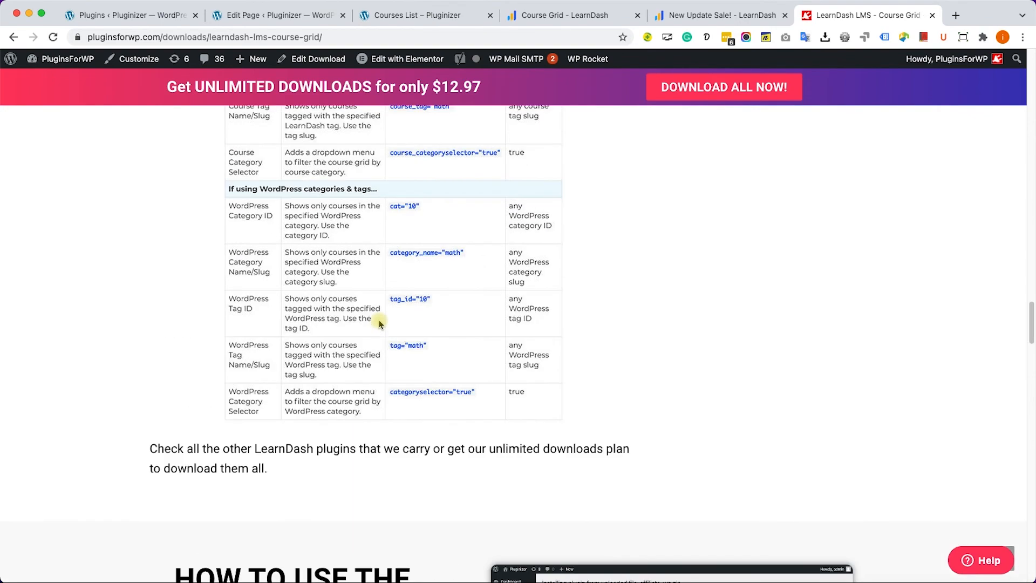
pyautogui.scroll(3)
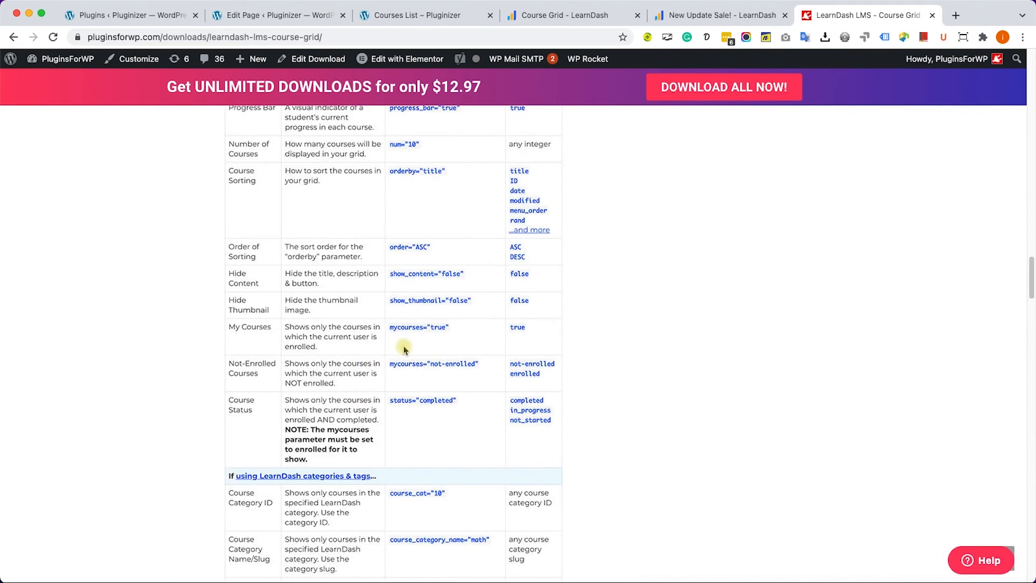
pyautogui.scroll(3)
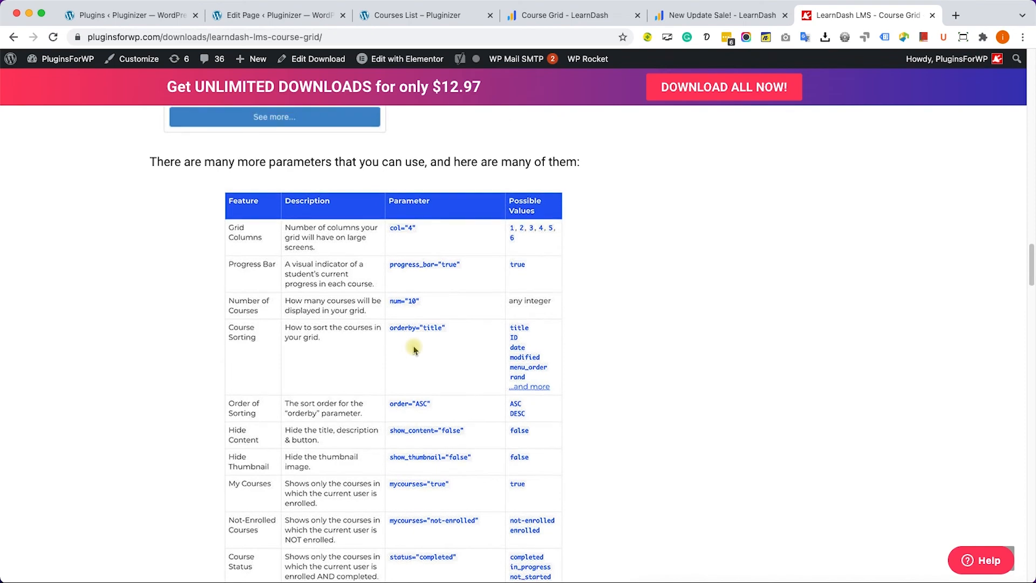